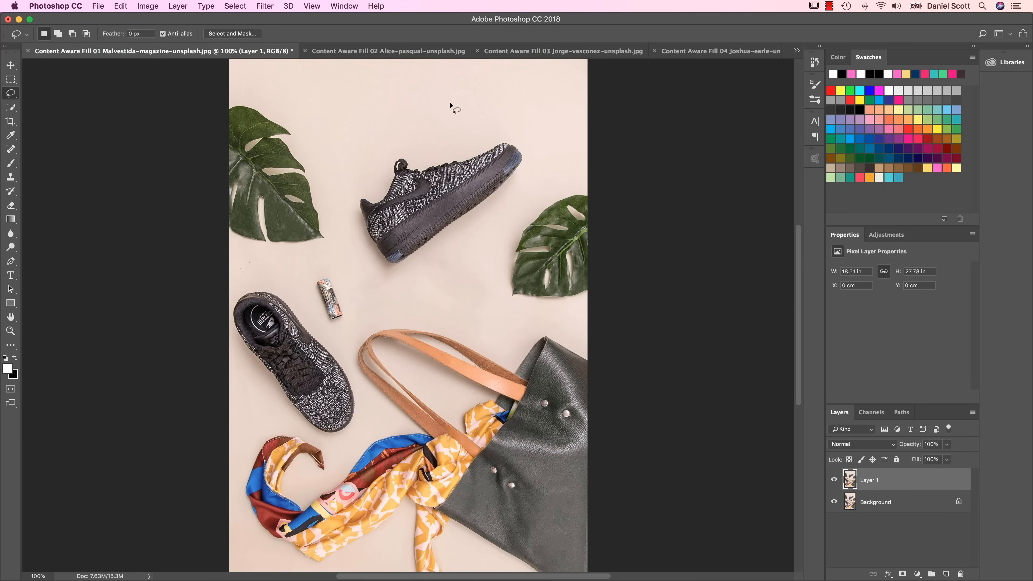
pyautogui.moveTo(614, 195)
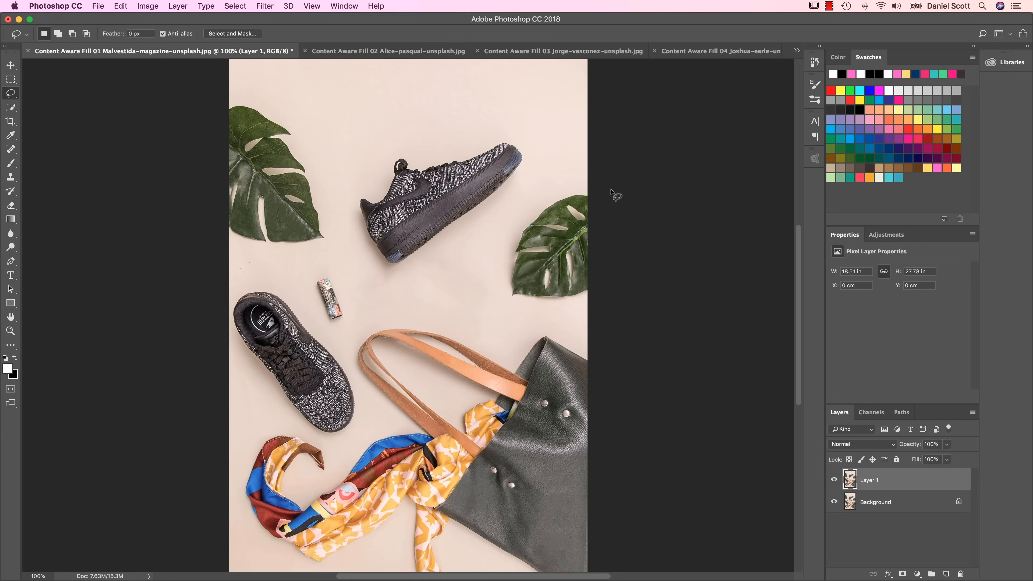
# Close the finished example photos and return to the Photoshop start screen.
pyautogui.click(348, 51)
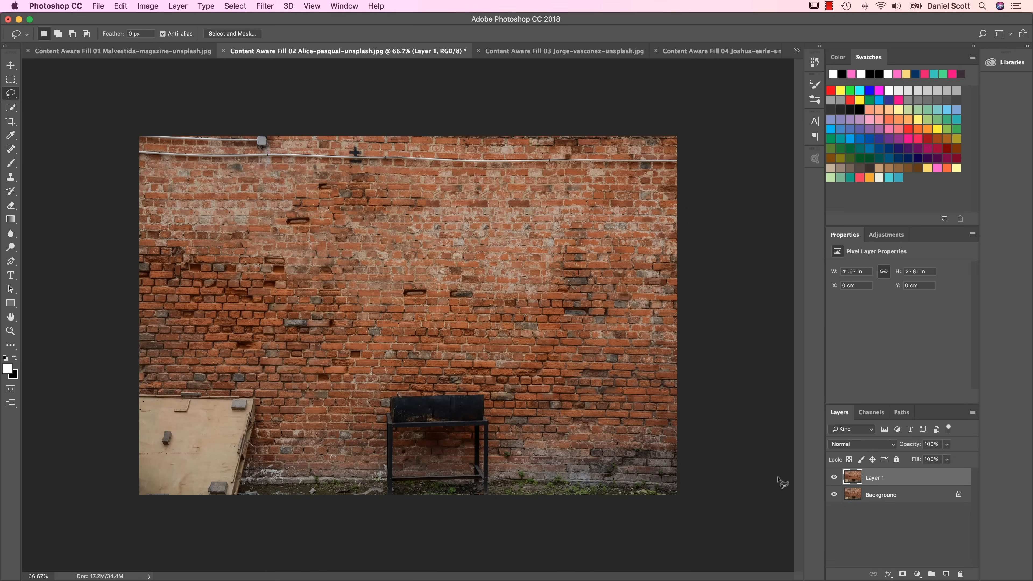
pyautogui.click(538, 50)
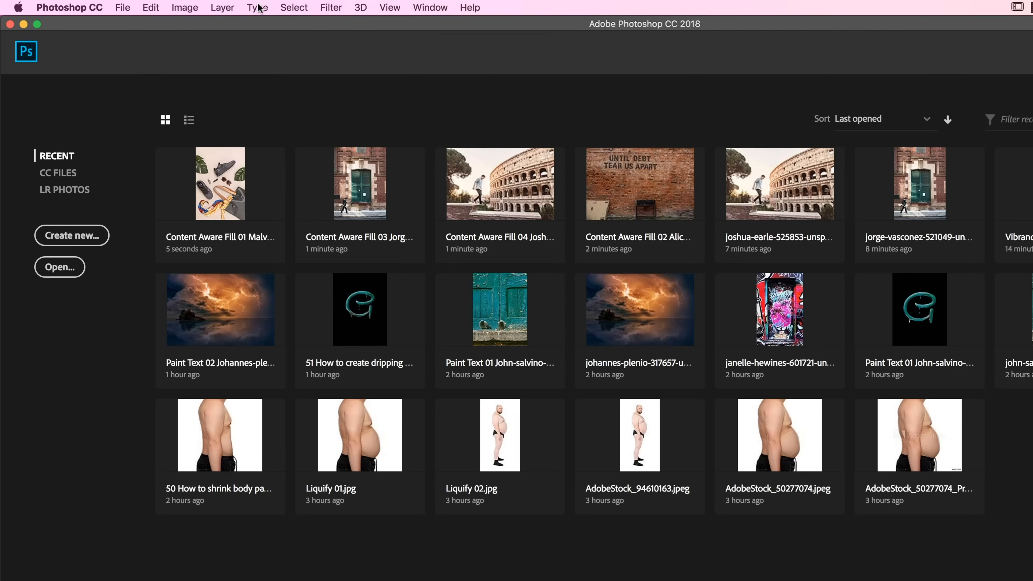
pyautogui.moveTo(132, 42)
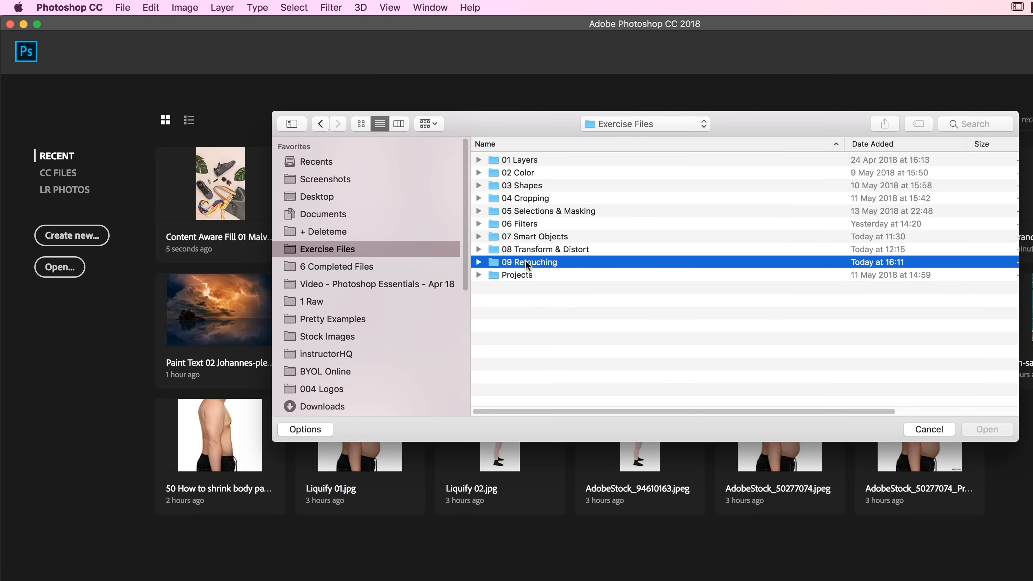
# Open the four Content Aware Fill photos from the 09 Retouching folder.
pyautogui.doubleClick(529, 261)
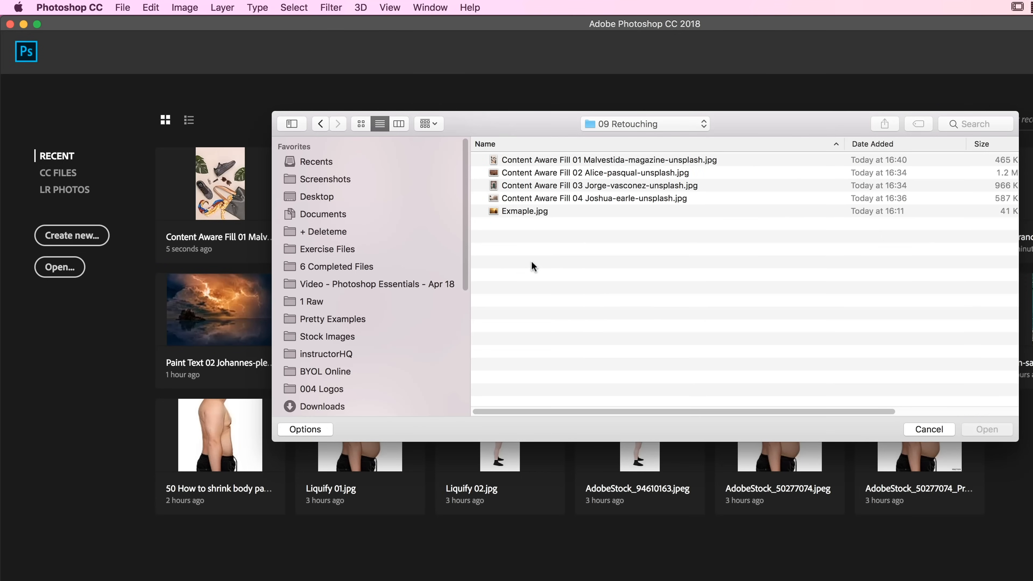
pyautogui.click(594, 199)
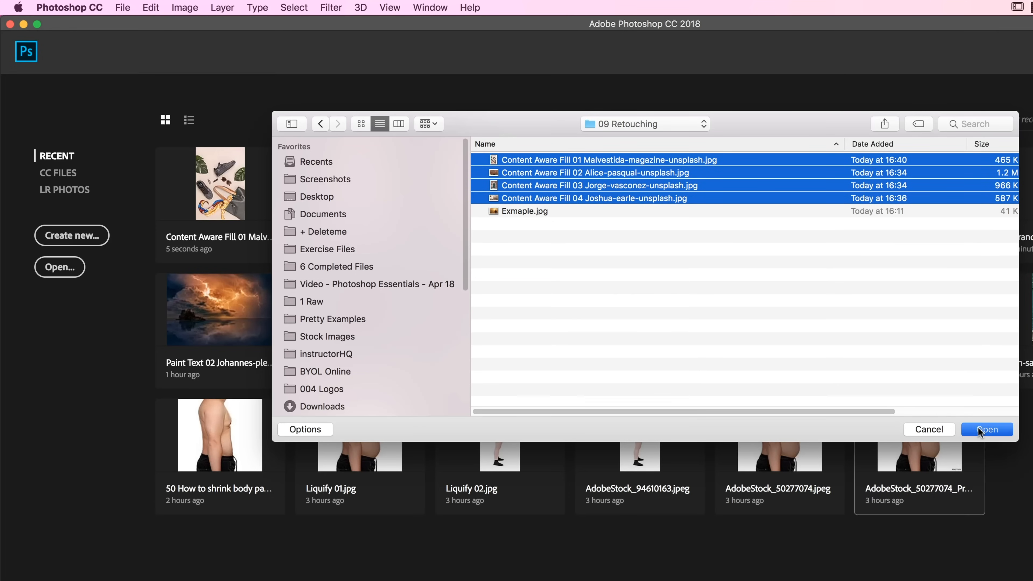
pyautogui.click(987, 429)
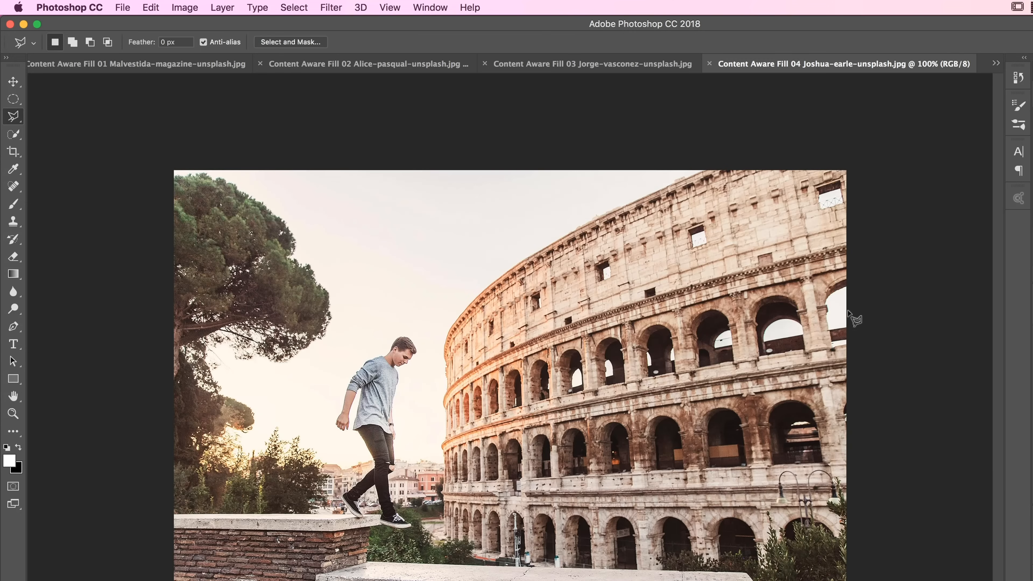
pyautogui.moveTo(148, 69)
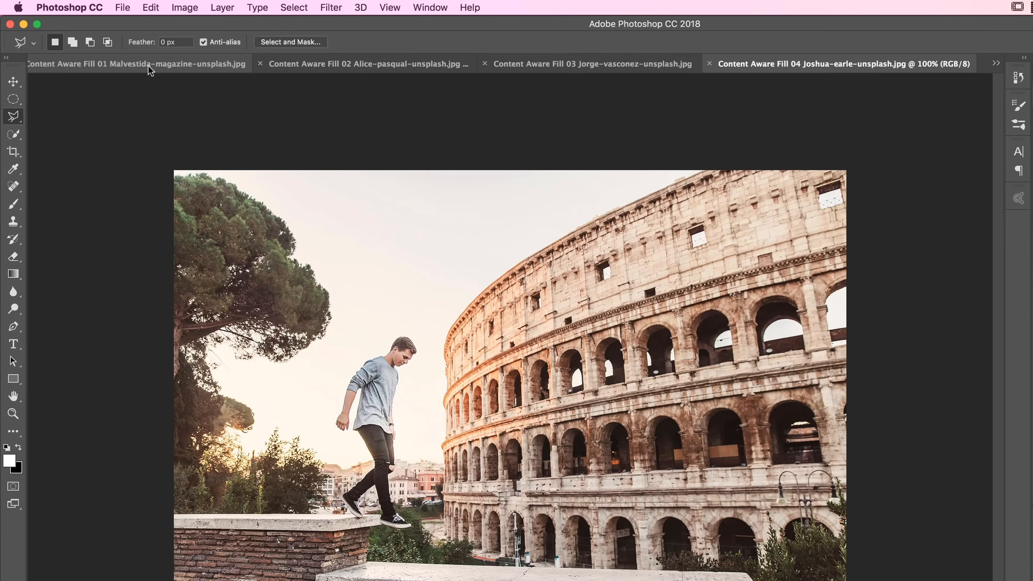
# Bring the flat-lay photo to front and choose the Polygonal Lasso Tool from the lasso group.
pyautogui.click(136, 63)
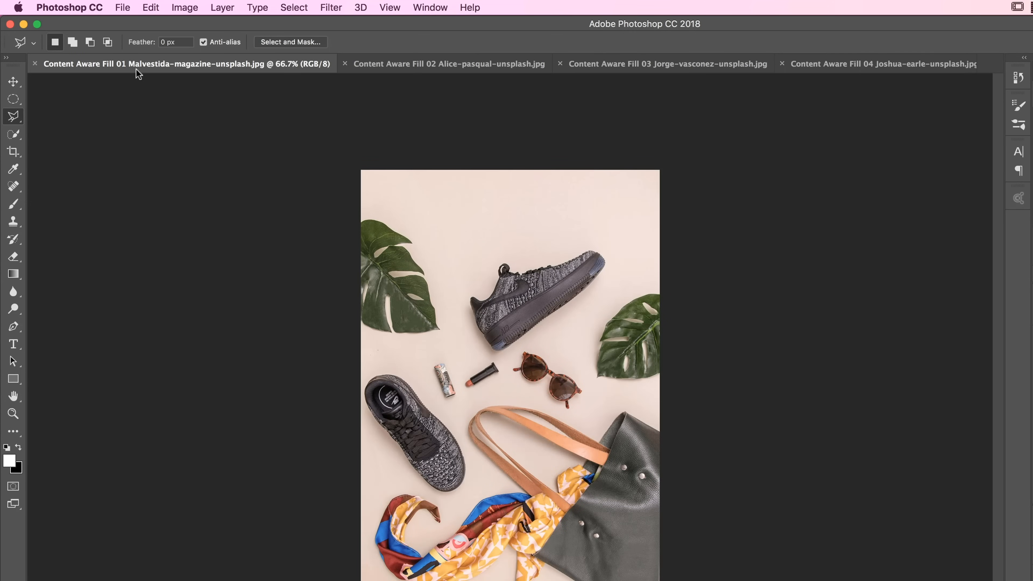
pyautogui.moveTo(181, 99)
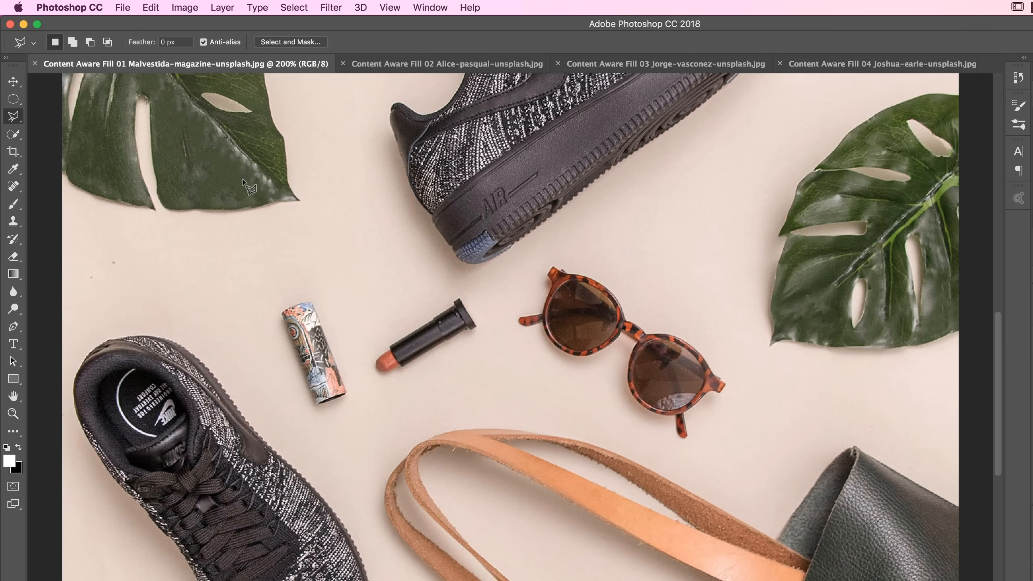
pyautogui.moveTo(281, 402)
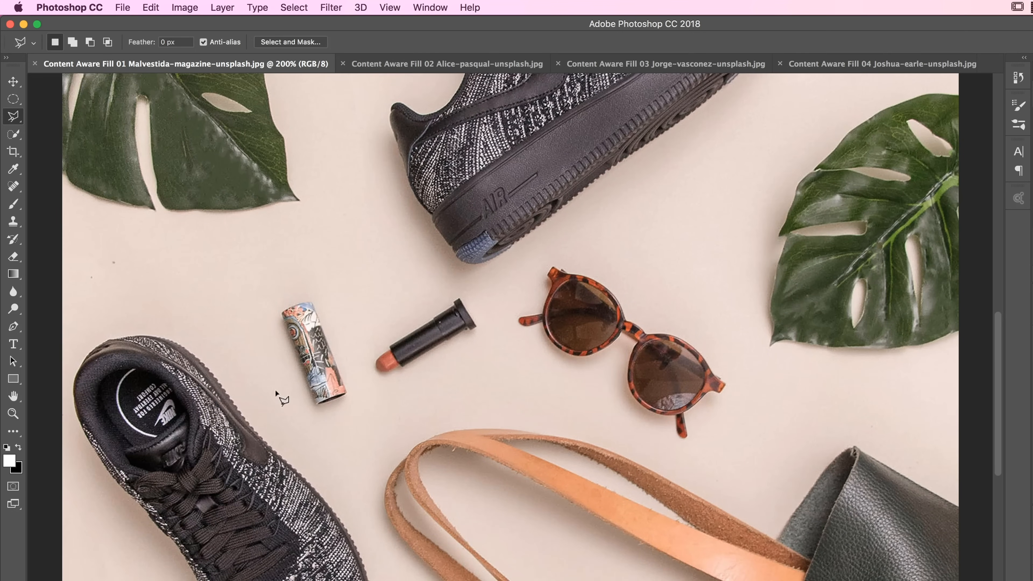
pyautogui.moveTo(438, 355)
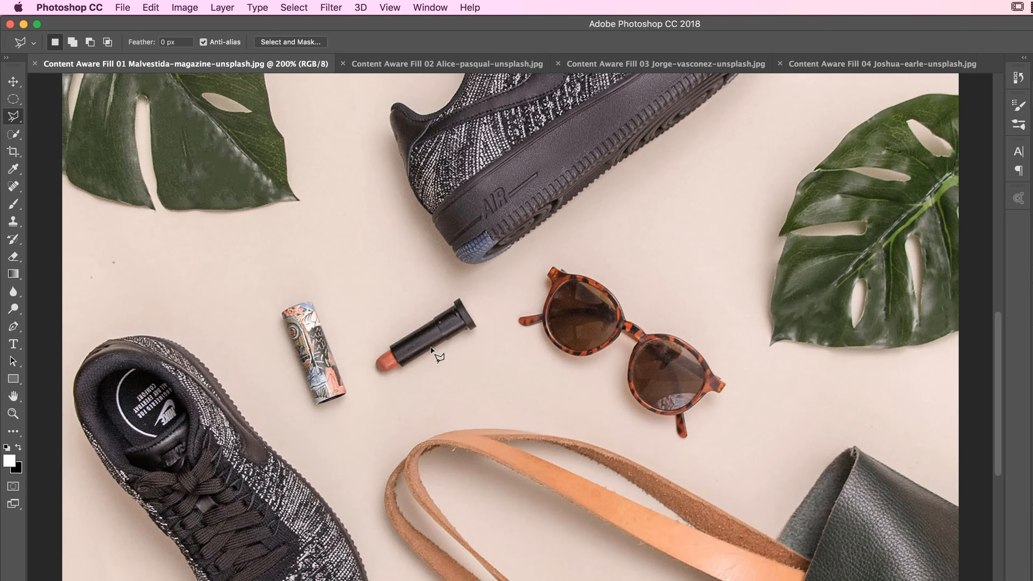
pyautogui.moveTo(247, 185)
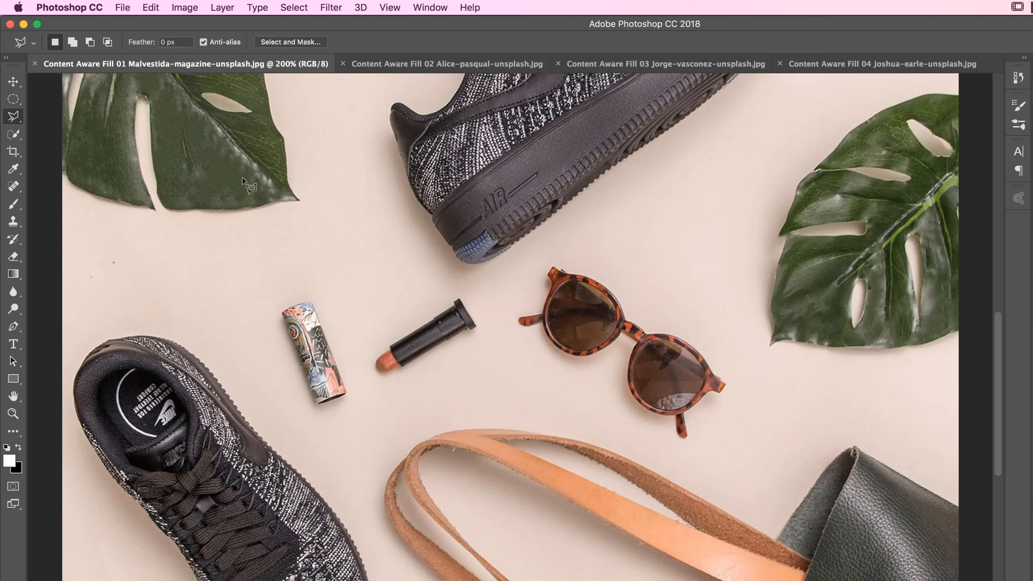
pyautogui.click(13, 81)
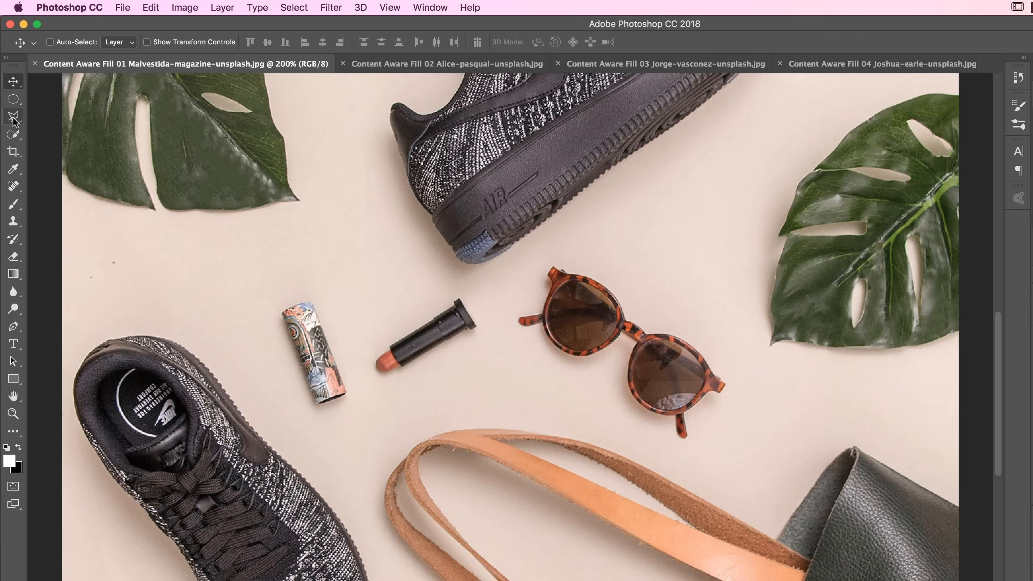
pyautogui.moveTo(13, 117)
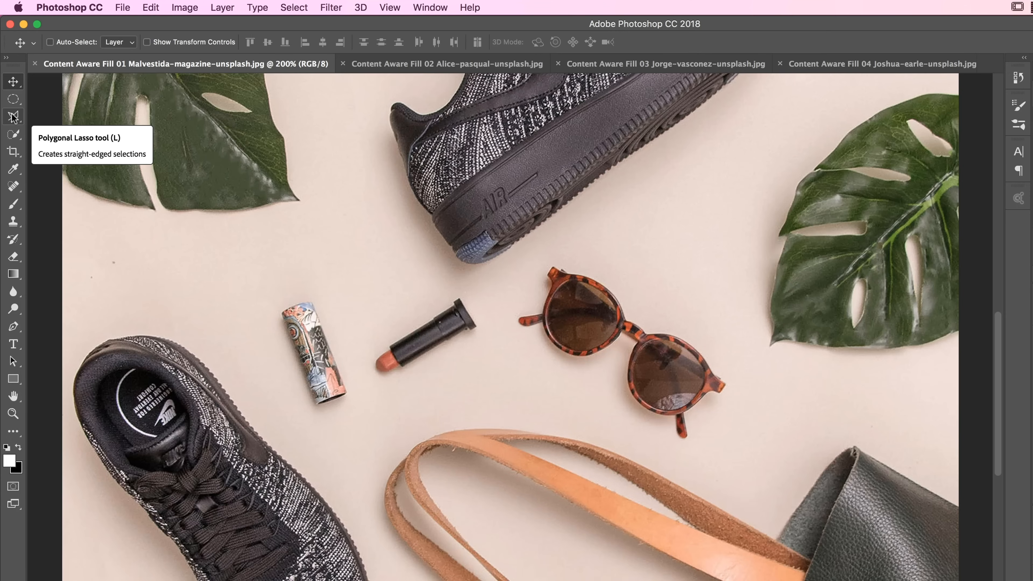
pyautogui.click(13, 116)
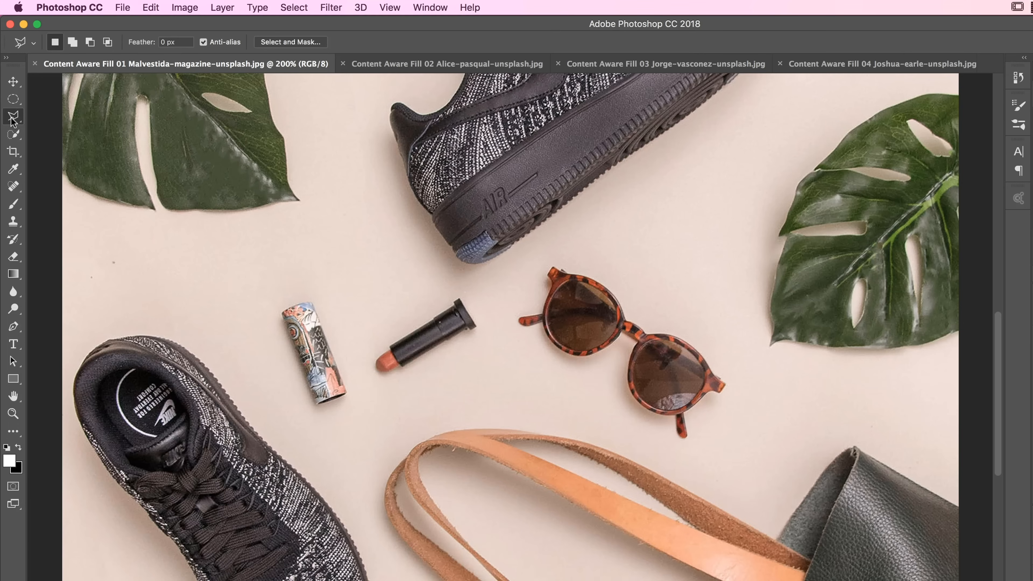
pyautogui.click(13, 116)
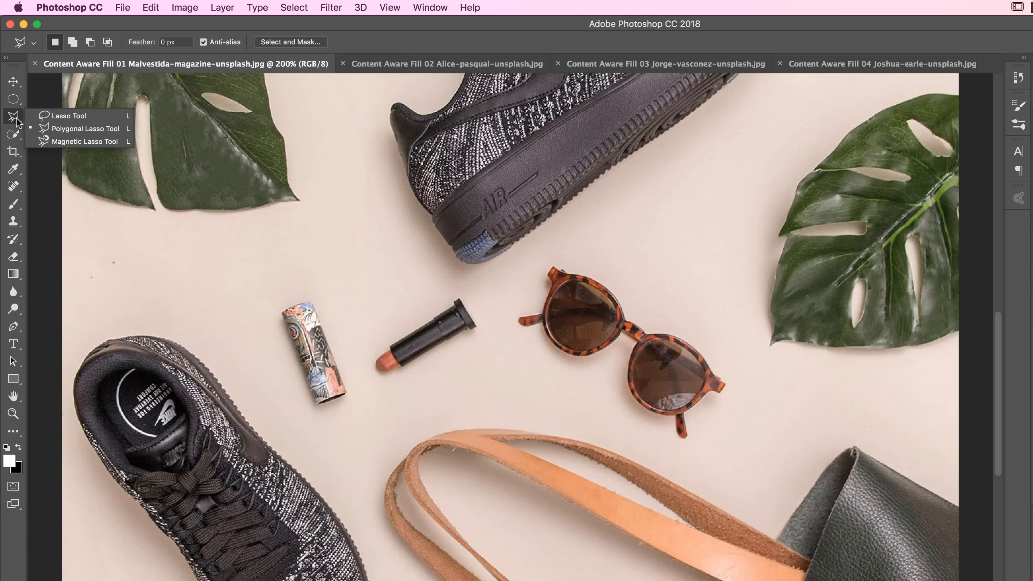
pyautogui.moveTo(72, 129)
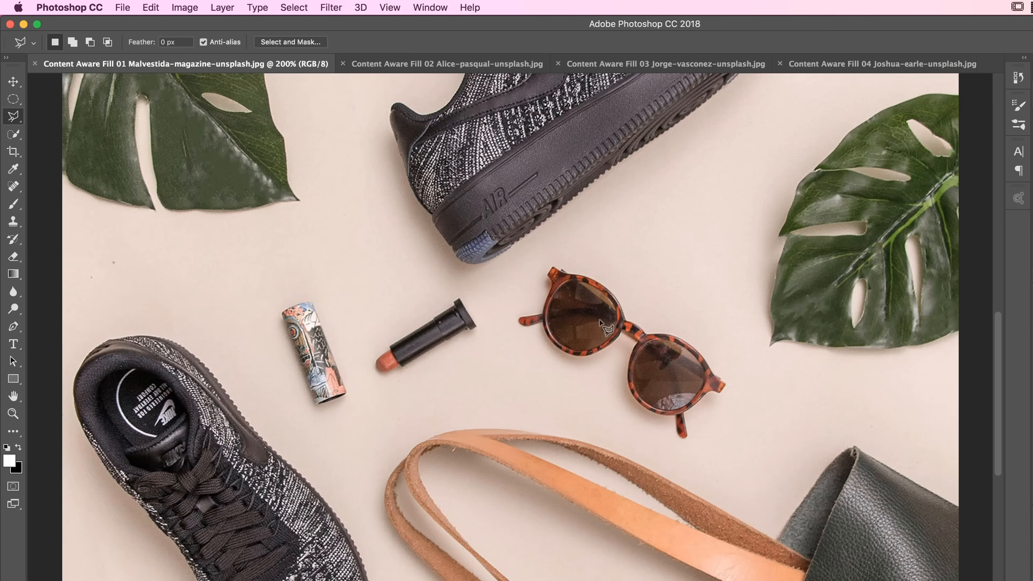
pyautogui.moveTo(550, 264)
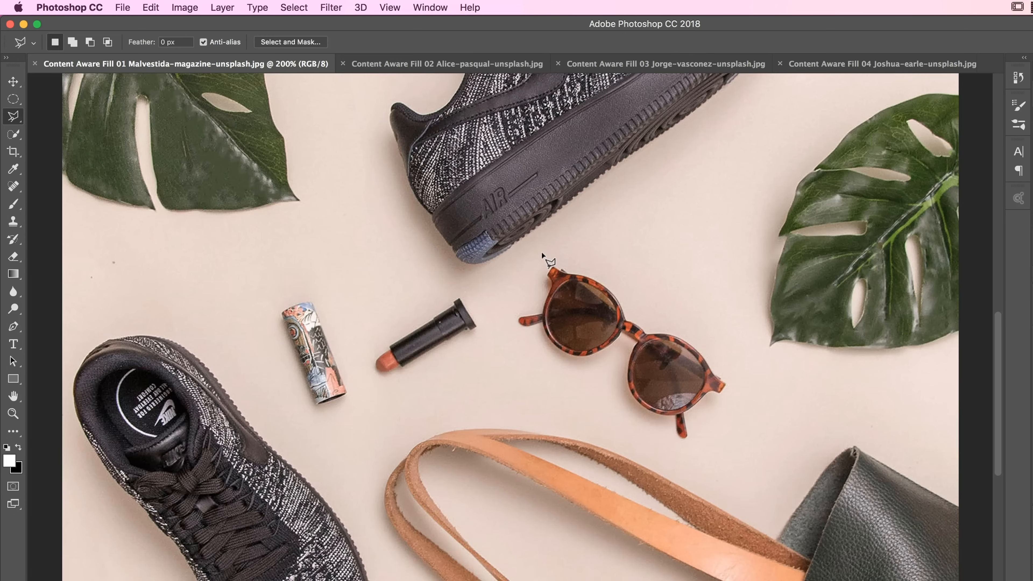
# Trace a straight-edged Polygonal Lasso selection around the sunglasses.
pyautogui.moveTo(546, 256); pyautogui.dragTo(728, 311)
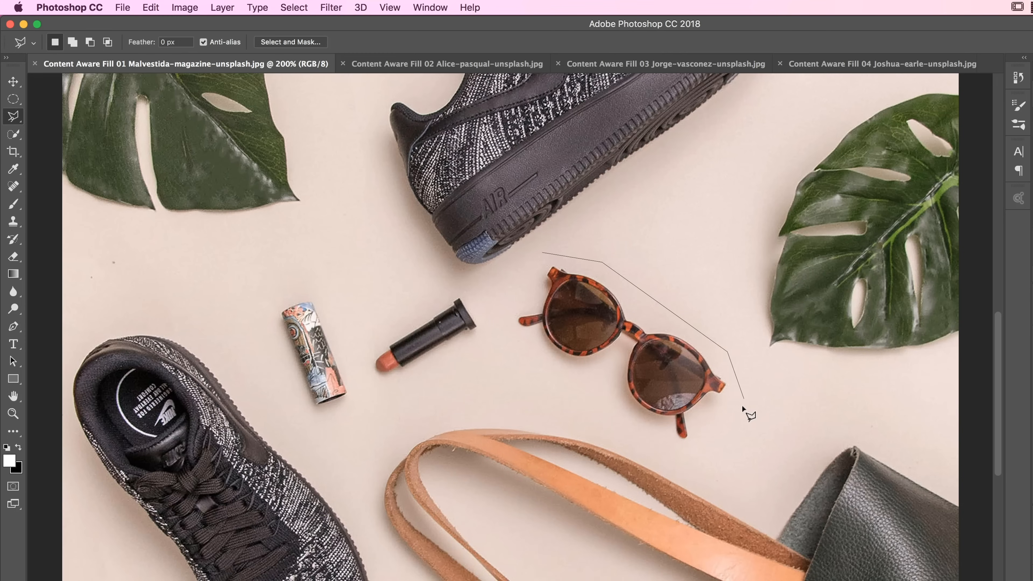
pyautogui.click(519, 349)
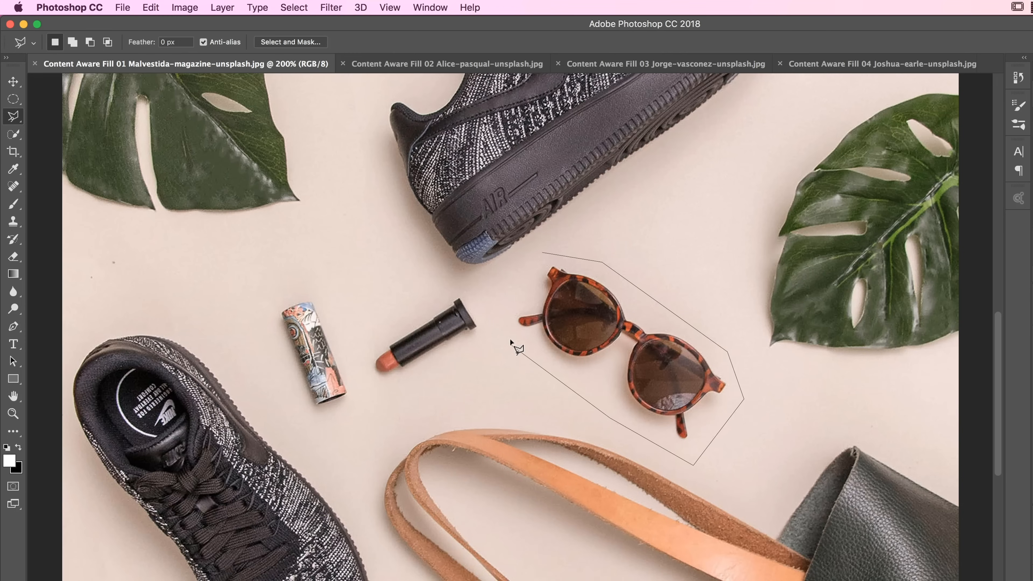
pyautogui.moveTo(545, 253)
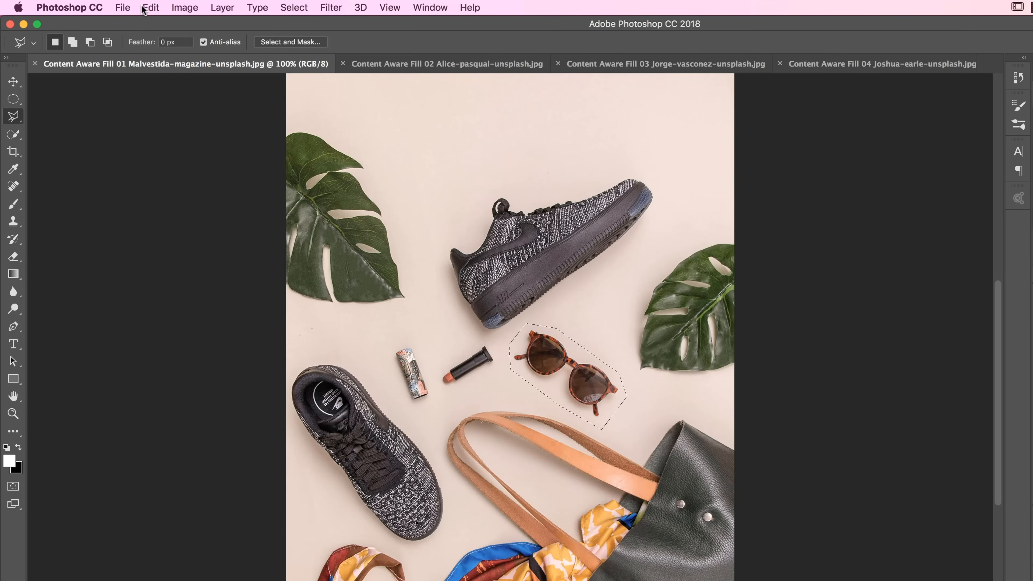
# Remove the sunglasses with Edit > Fill set to Content-Aware.
pyautogui.click(150, 7)
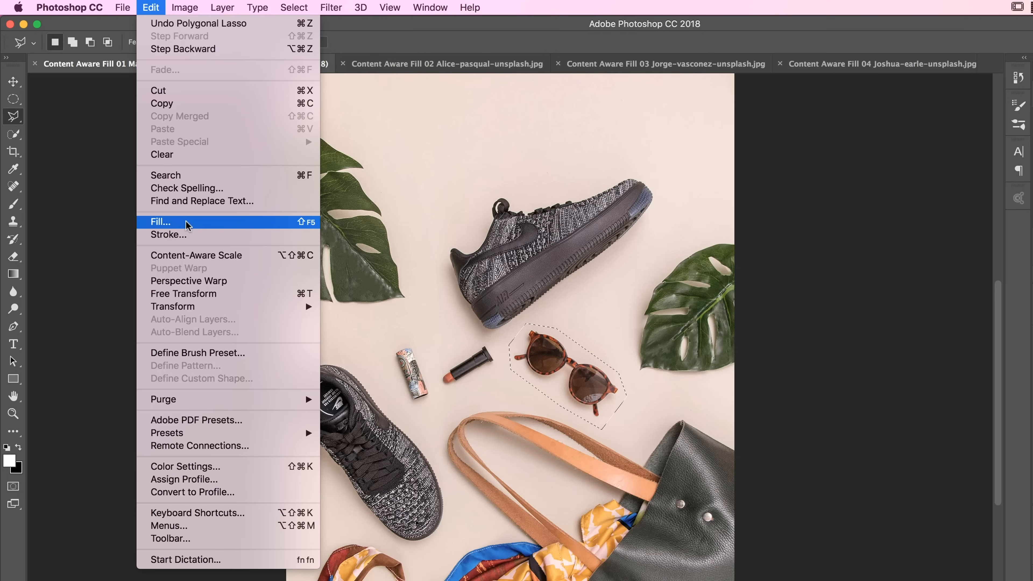
pyautogui.click(161, 222)
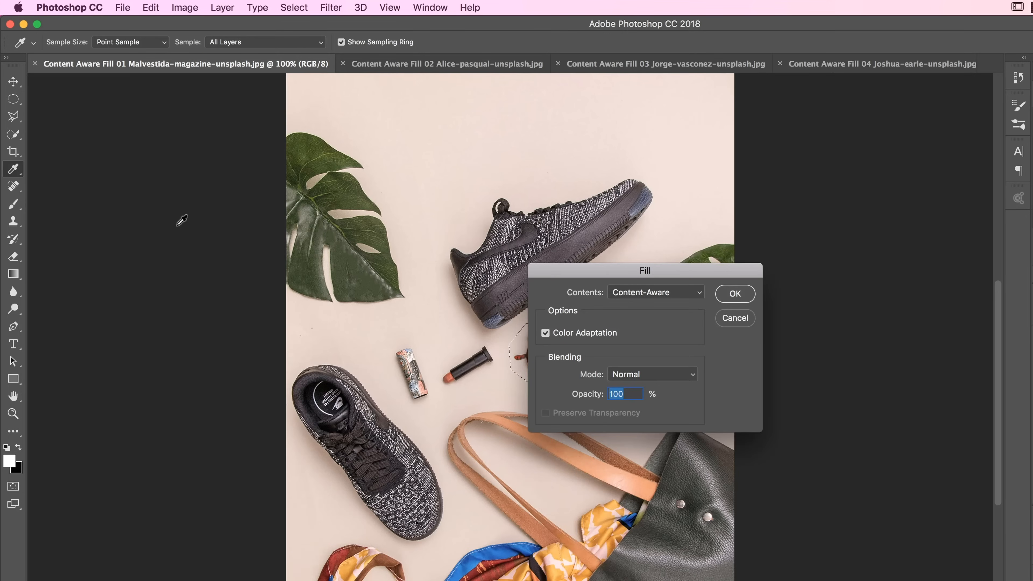
pyautogui.click(655, 292)
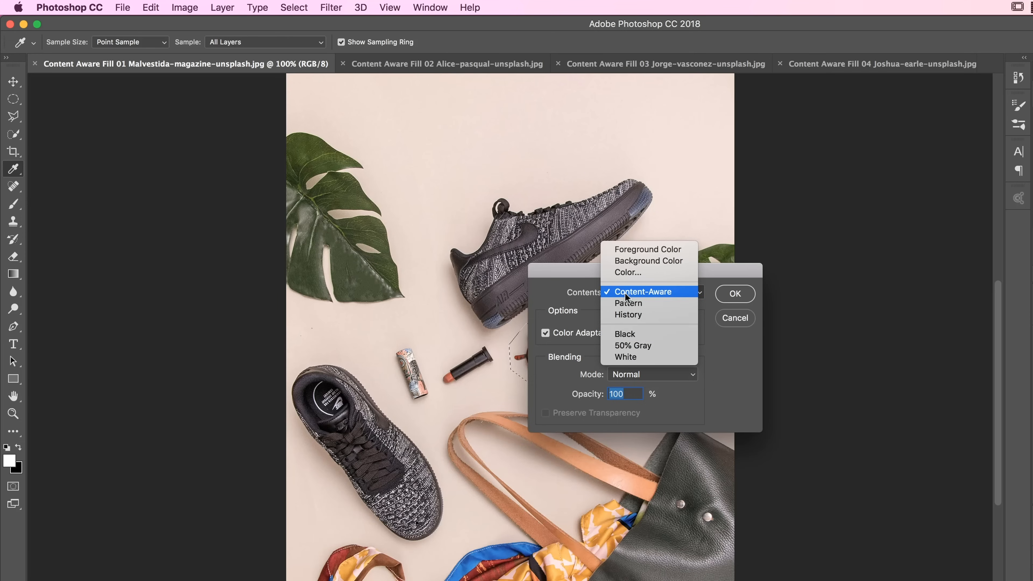
pyautogui.click(643, 292)
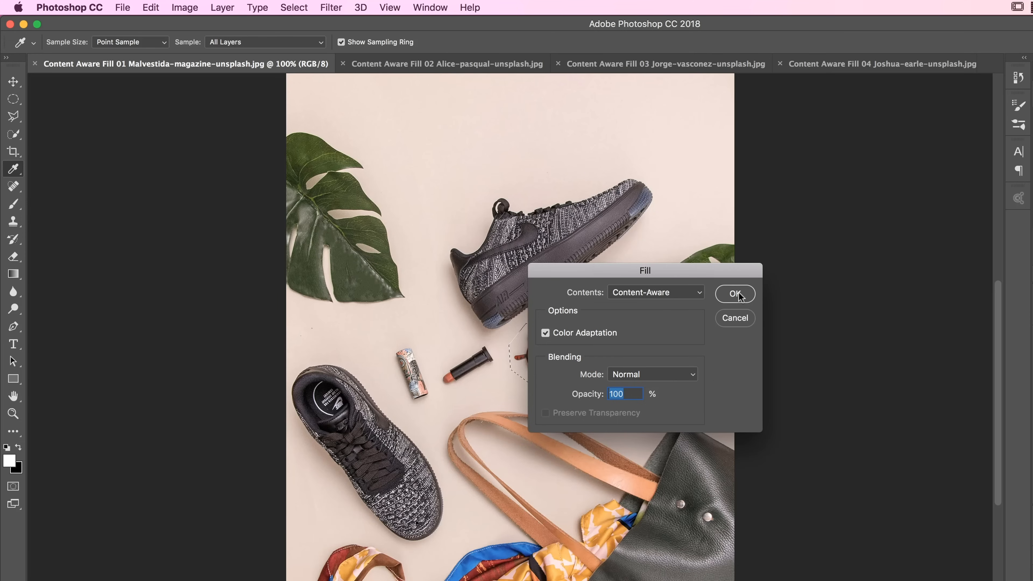
pyautogui.click(735, 293)
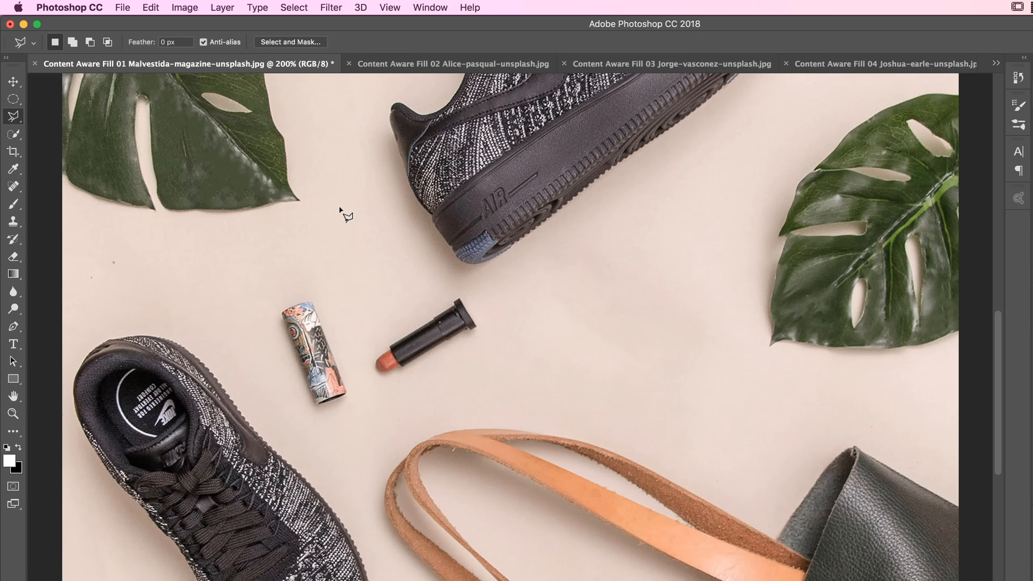
pyautogui.moveTo(439, 365)
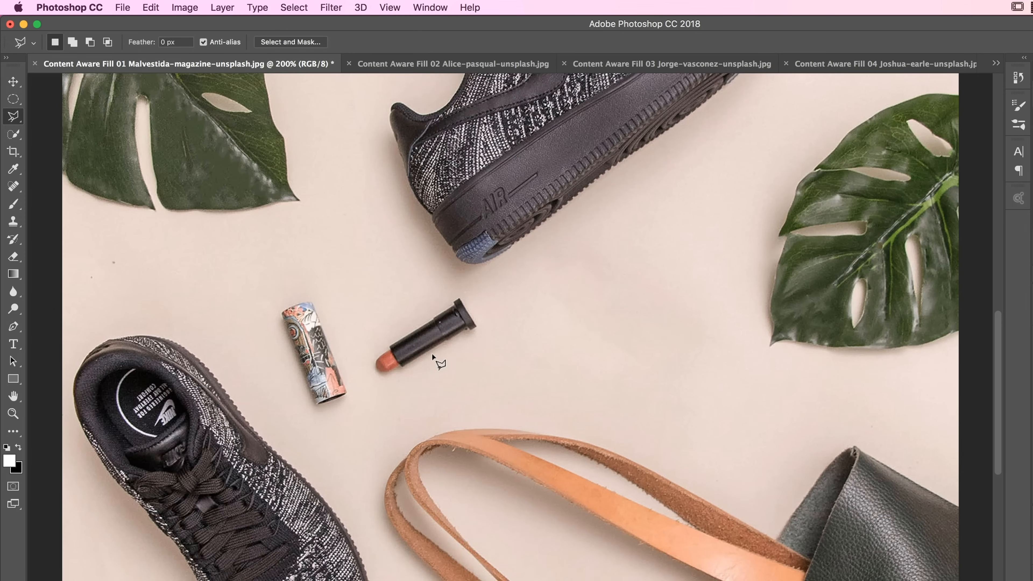
# Lasso the uncapped black lipstick and erase it with Content-Aware Fill.
pyautogui.click(390, 7)
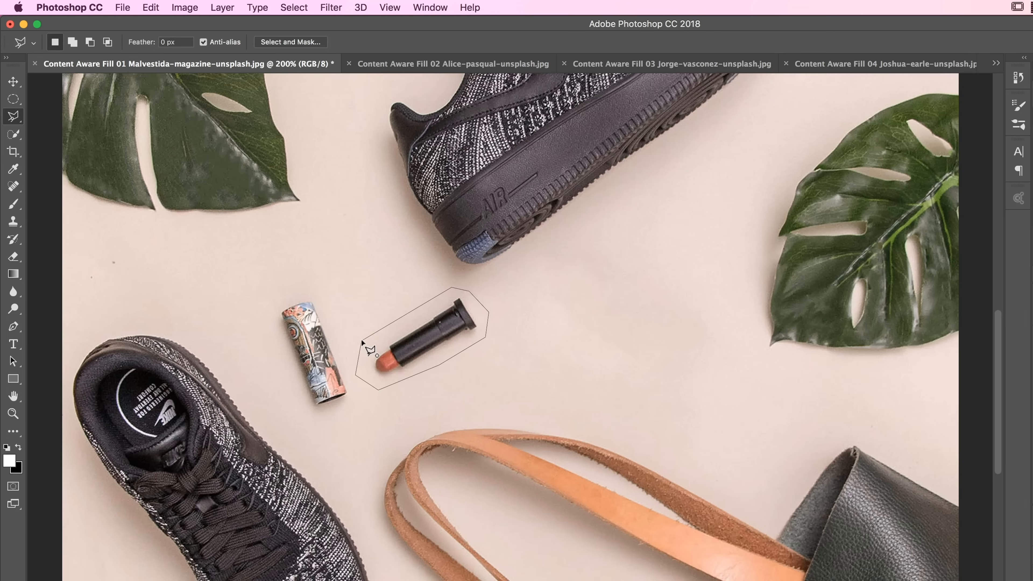
pyautogui.click(150, 7)
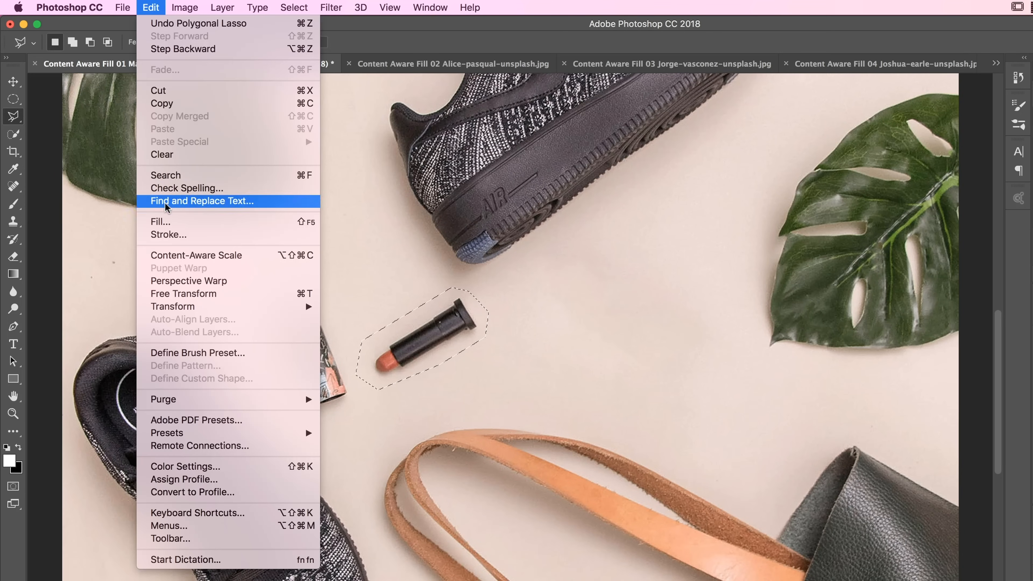
pyautogui.click(160, 222)
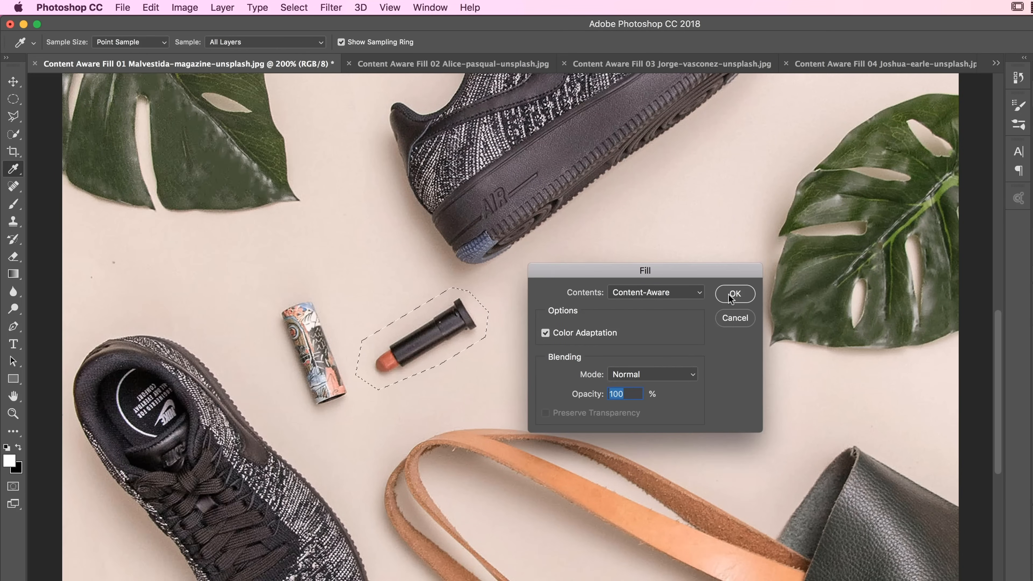
pyautogui.click(734, 293)
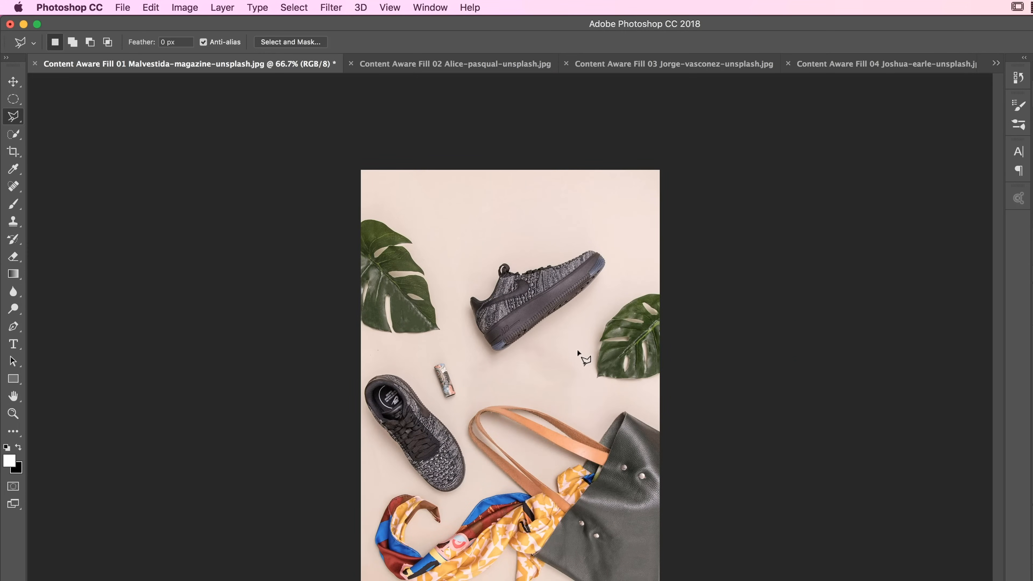
pyautogui.moveTo(631, 420)
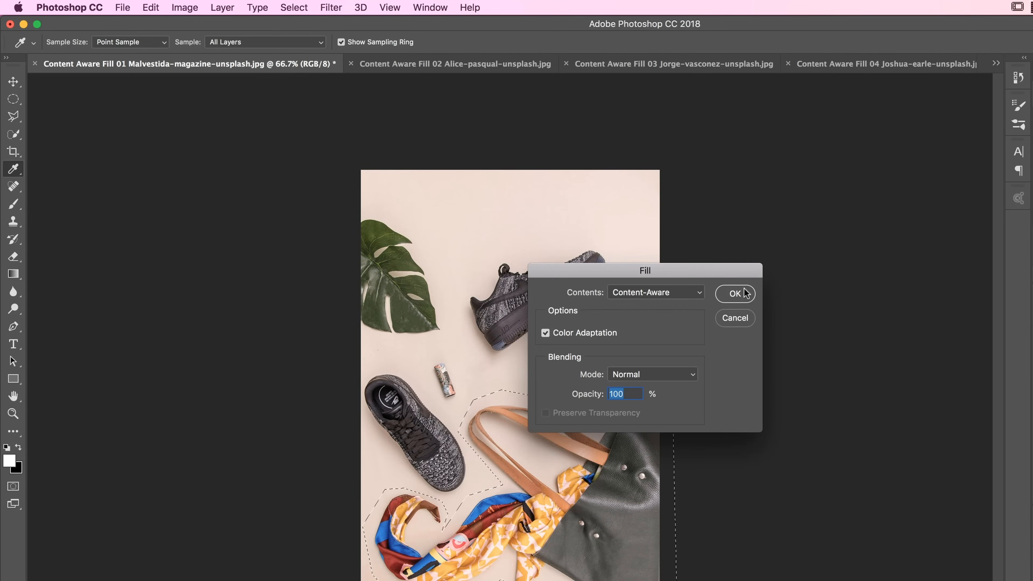
# Erase the selected leather bag and patterned scarf with Content-Aware Fill.
pyautogui.click(735, 293)
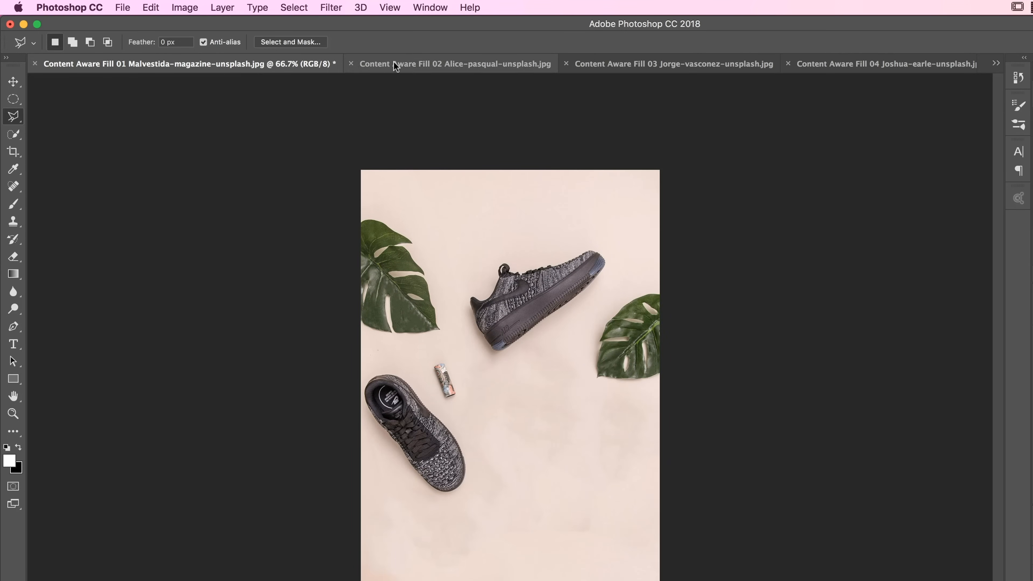
# In the brick wall photo, select a rectangle around the stencilled graffiti text with the Rectangular Marquee Tool.
pyautogui.click(454, 63)
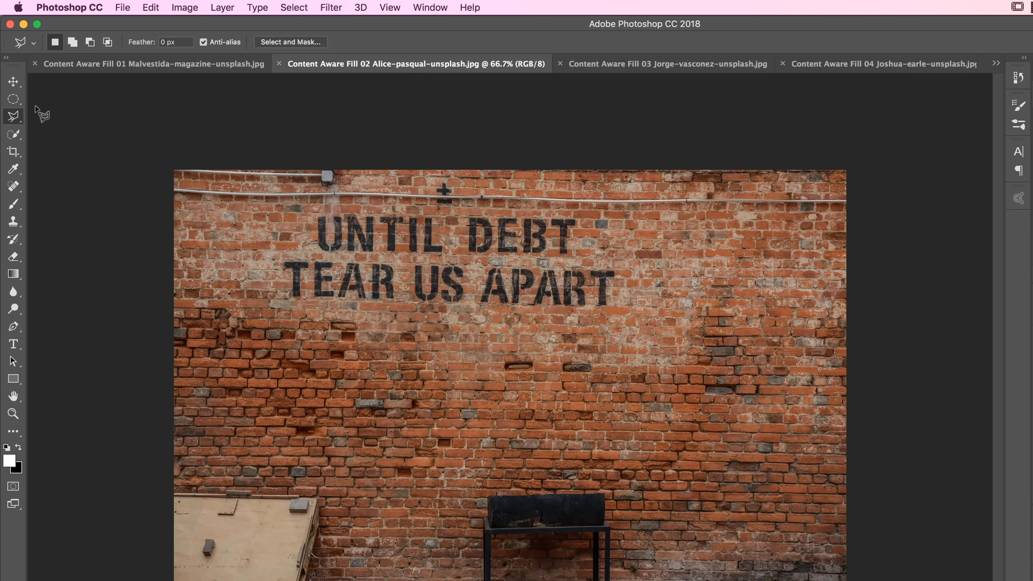
pyautogui.click(13, 99)
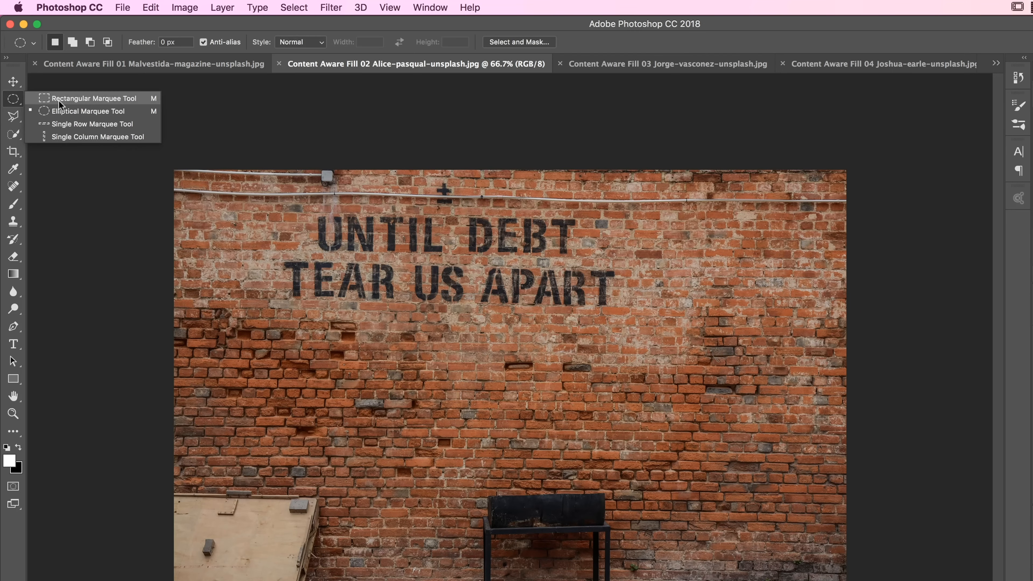
pyautogui.click(92, 98)
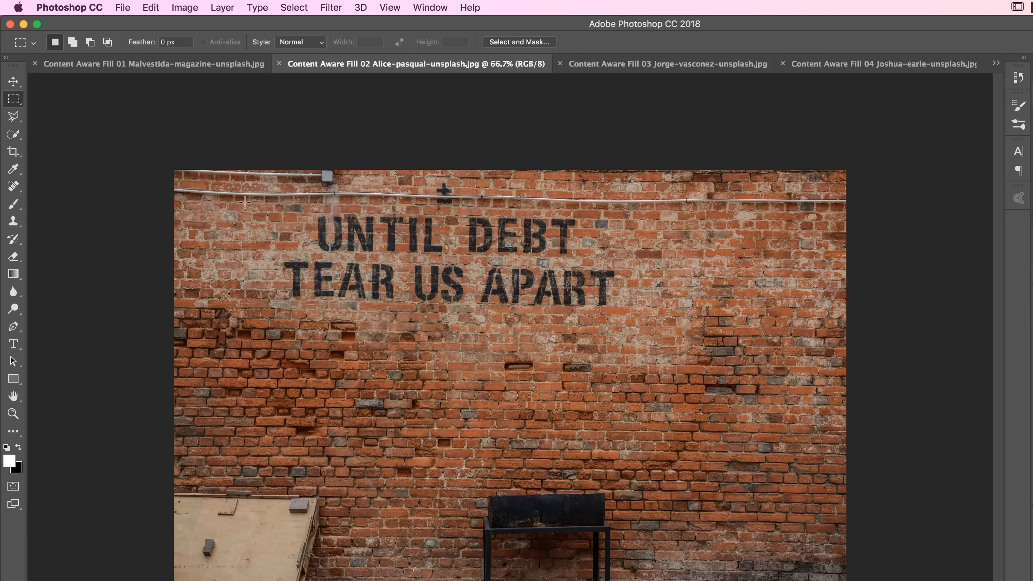
pyautogui.moveTo(245, 203); pyautogui.dragTo(638, 315)
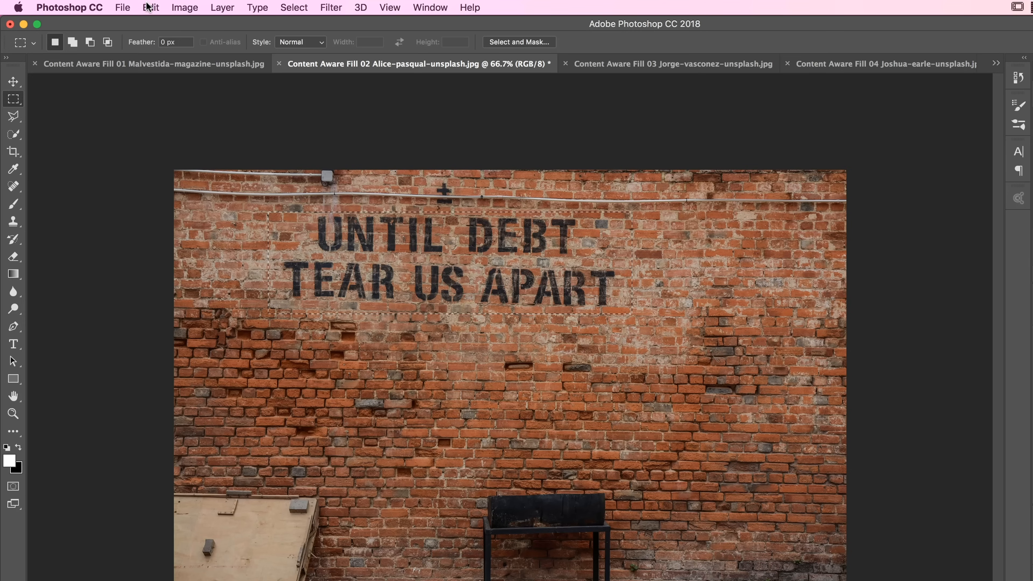
# Erase the UNTIL DEBT TEAR US APART text with Content-Aware Fill.
pyautogui.click(151, 7)
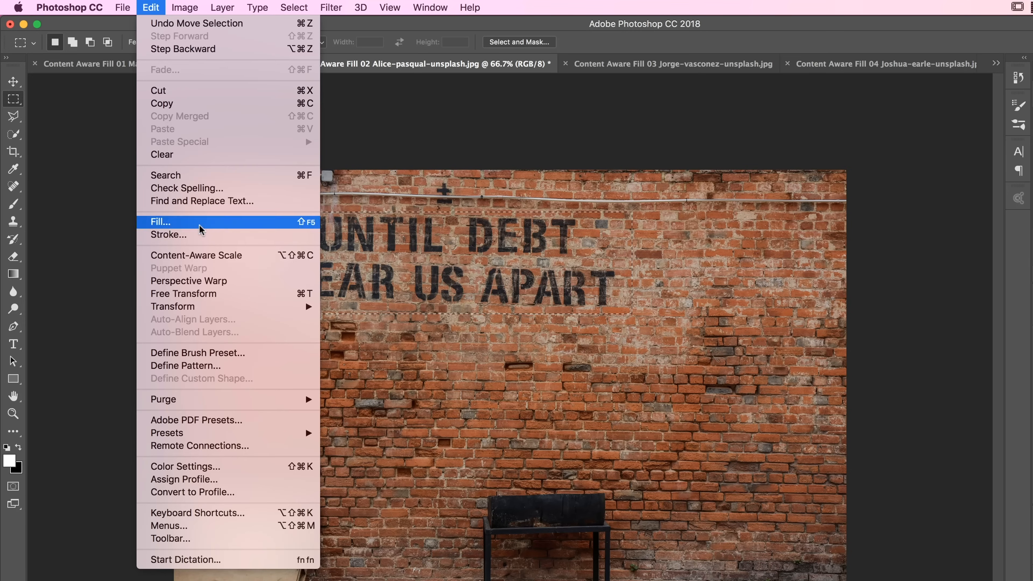
pyautogui.click(160, 221)
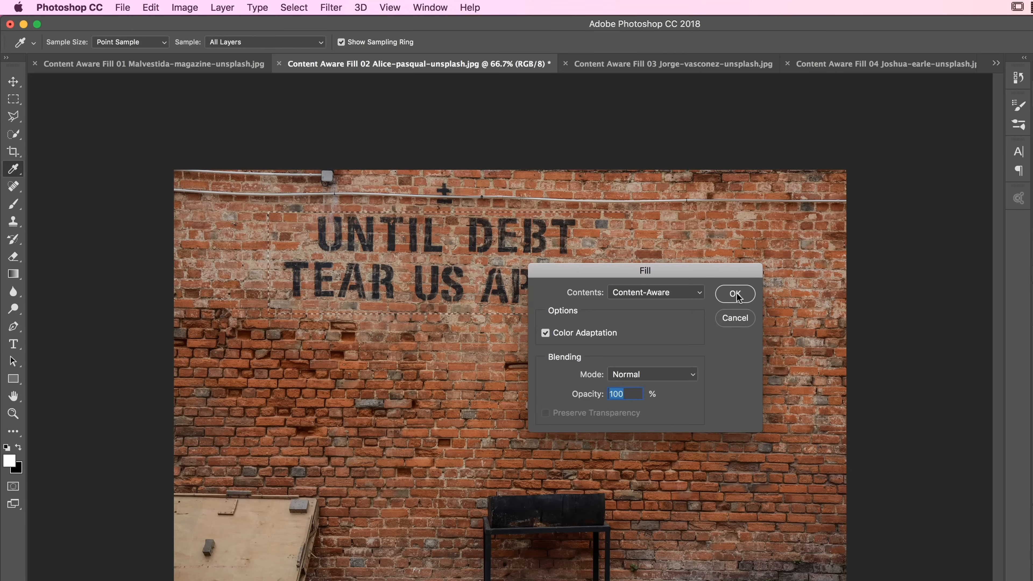
pyautogui.click(736, 294)
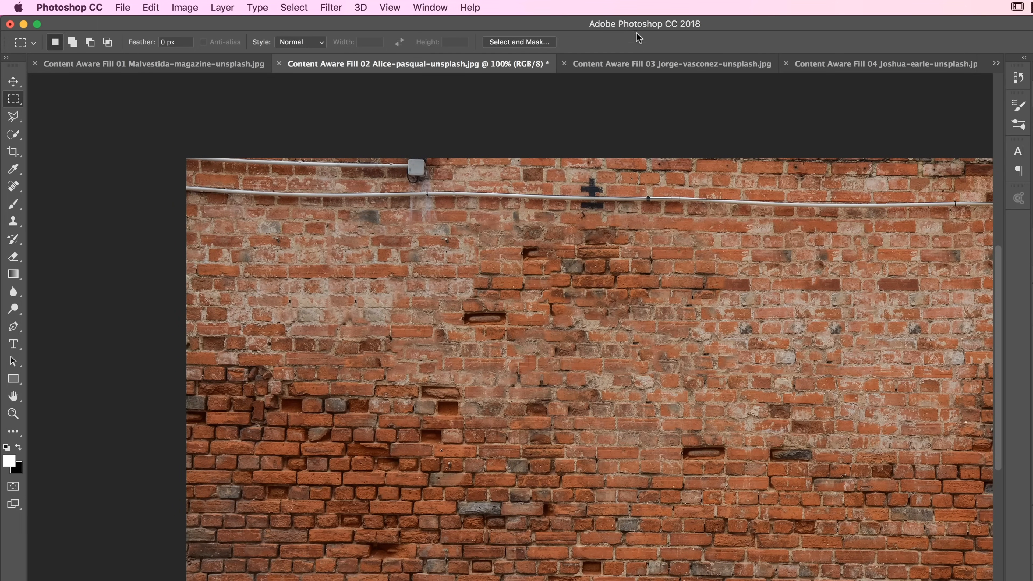
pyautogui.click(671, 64)
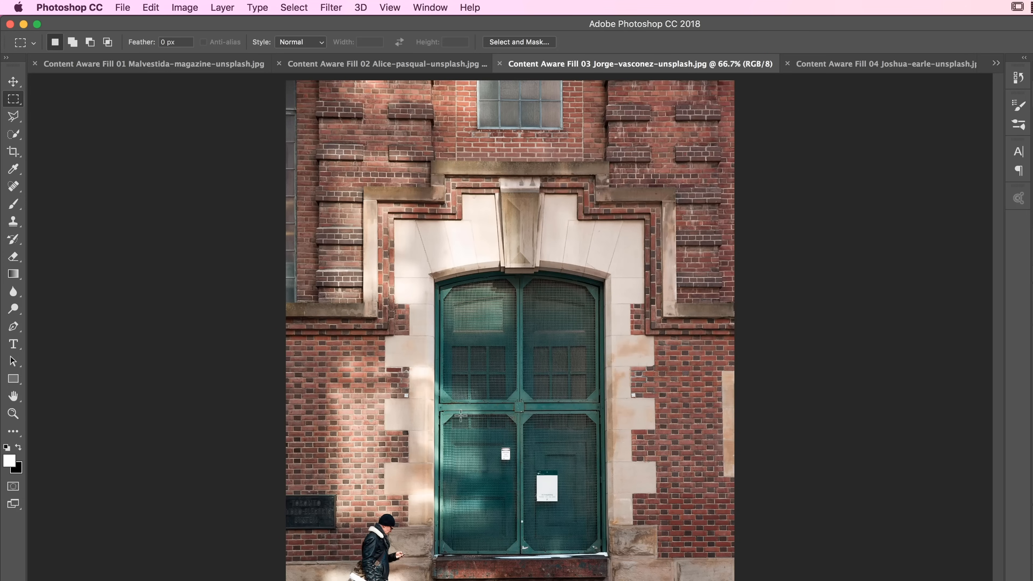
pyautogui.moveTo(567, 335)
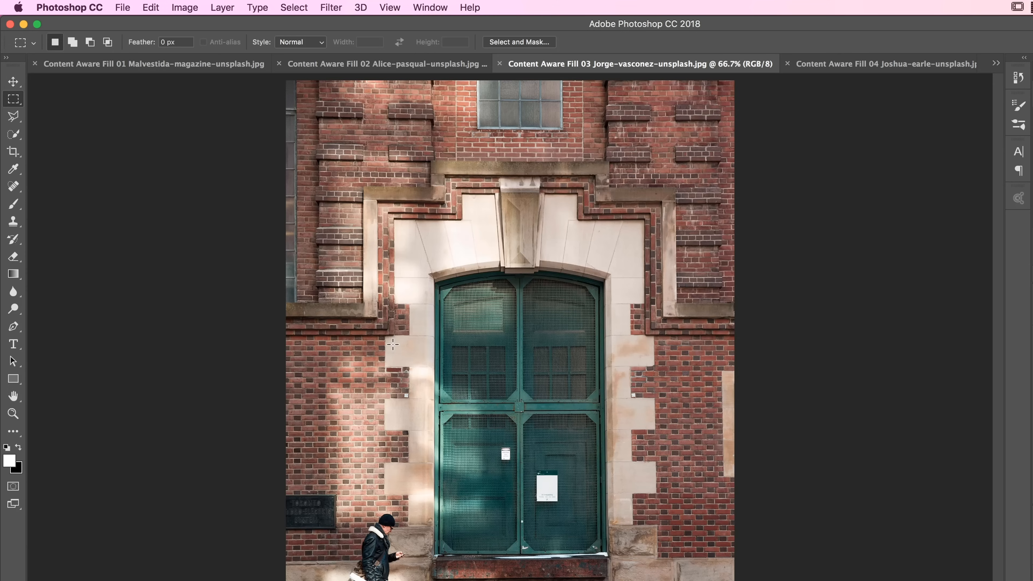
# Zoom in on the man walking past the green door, ready to trace him with the Polygonal Lasso.
pyautogui.click(13, 116)
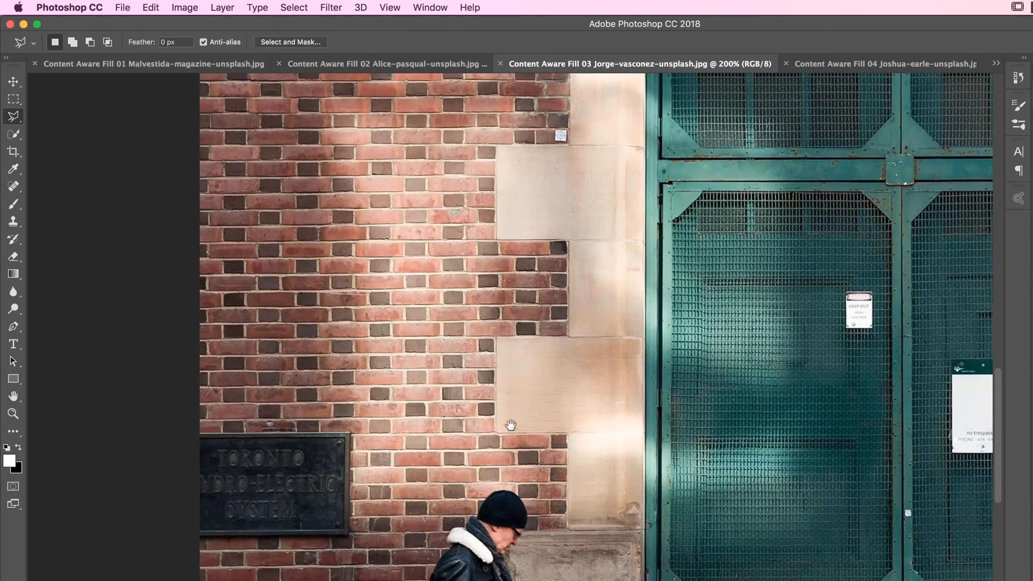
pyautogui.scroll(-3)
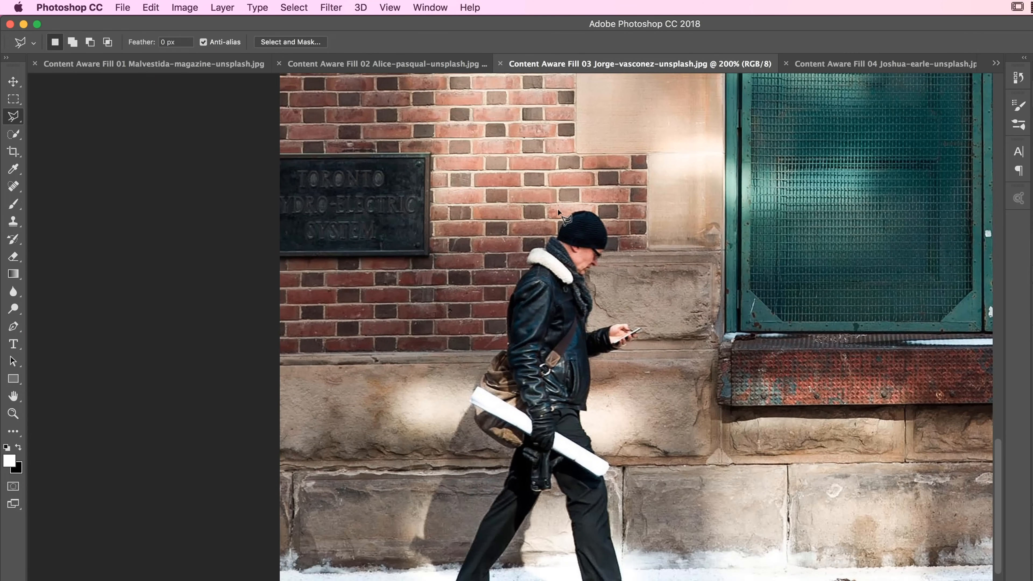
pyautogui.moveTo(556, 239)
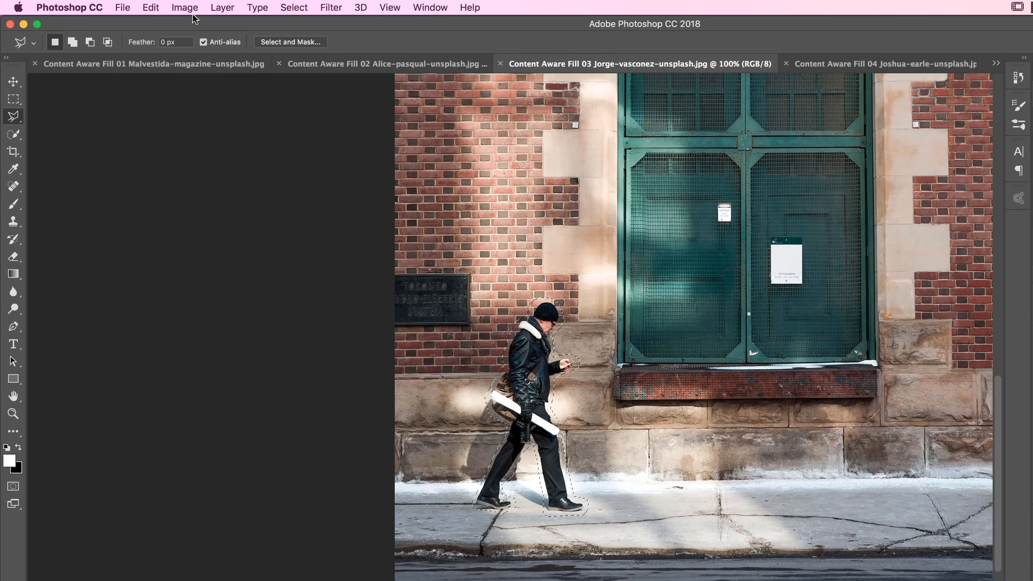
# Remove the walking man from the pavement with Content-Aware Fill.
pyautogui.click(151, 7)
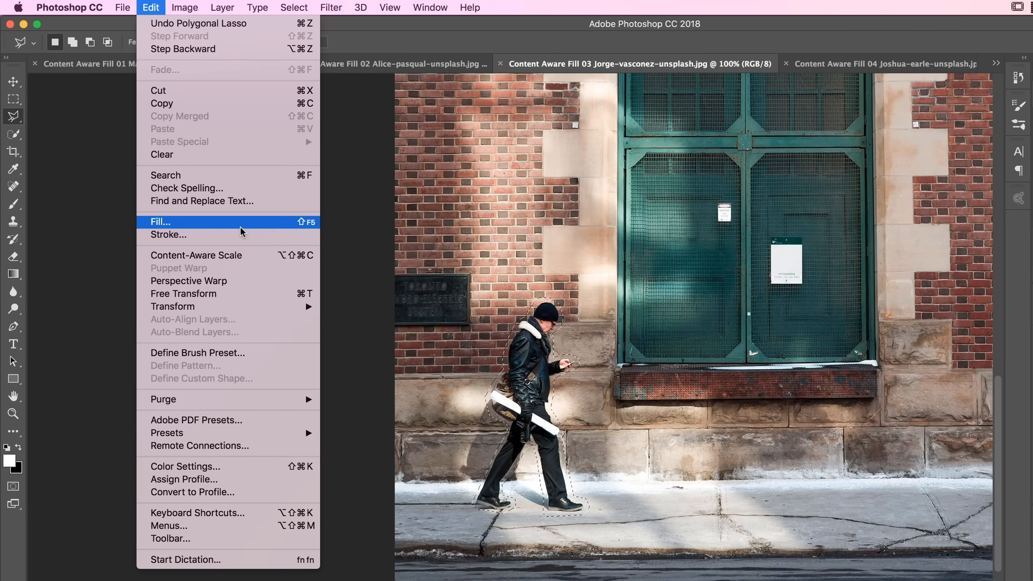
pyautogui.click(160, 221)
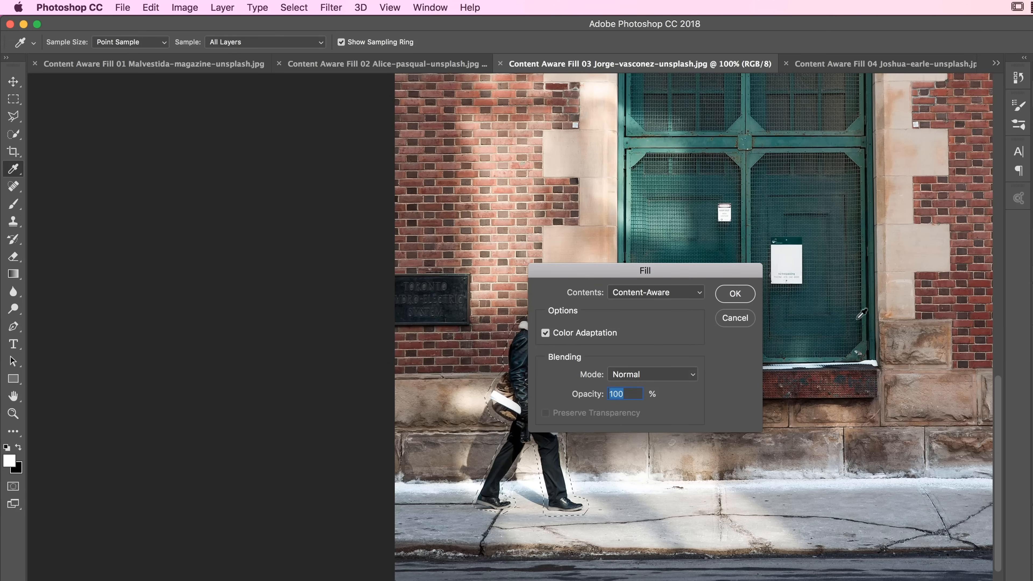
pyautogui.click(734, 294)
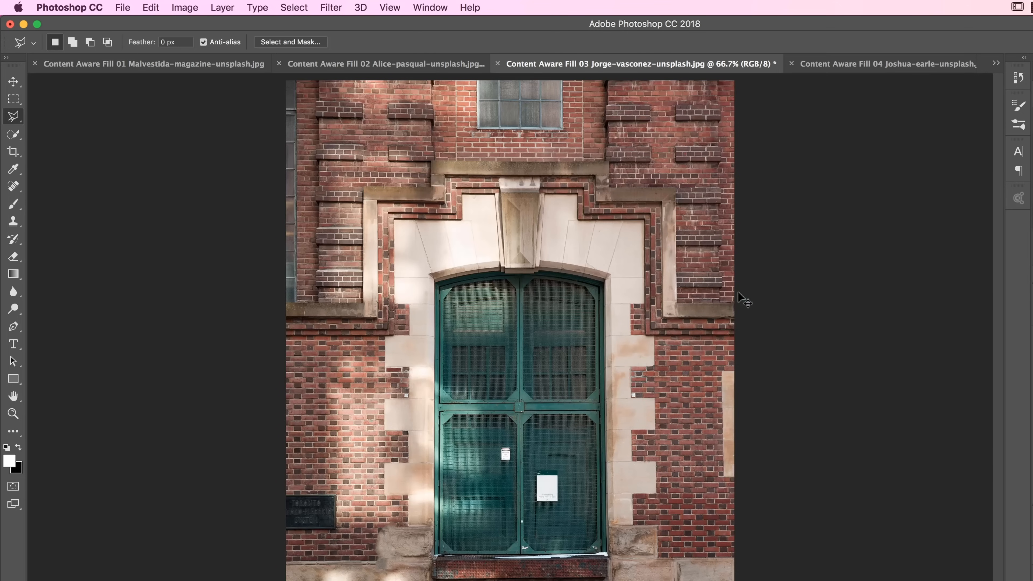
pyautogui.moveTo(744, 301)
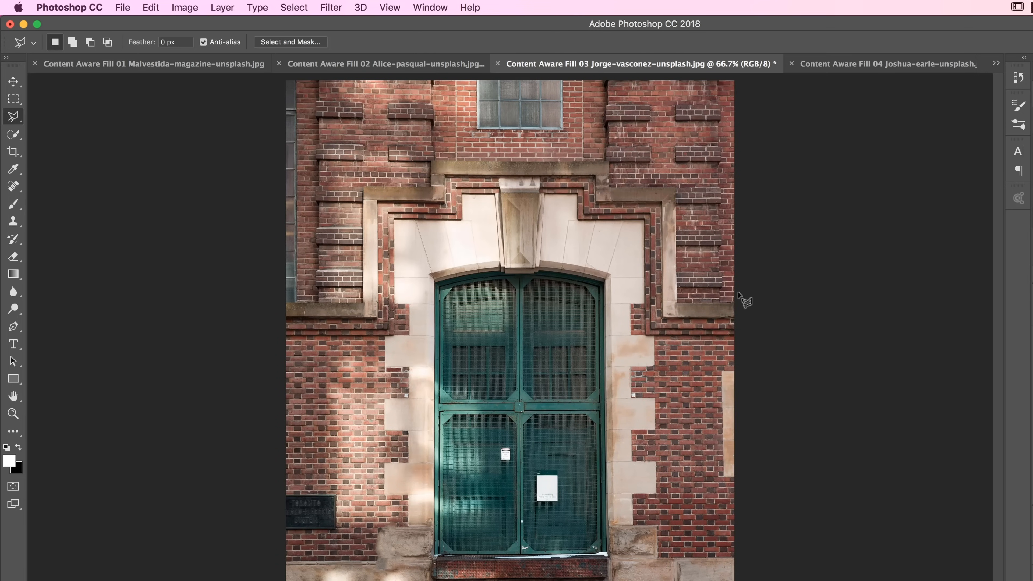
pyautogui.moveTo(810, 521)
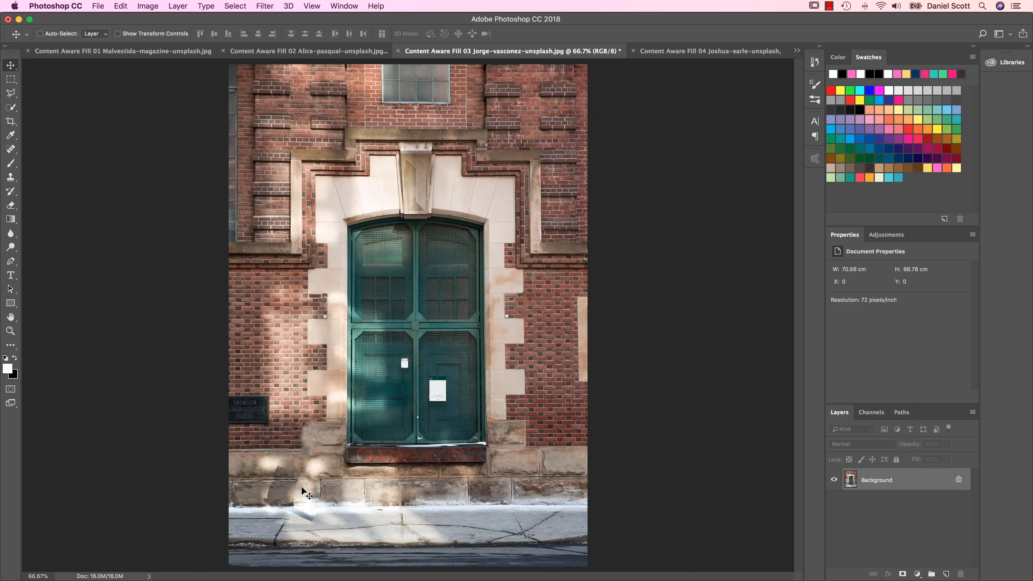
# Zoom in on the walking man and demonstrate a freehand Lasso Tool selection around him.
pyautogui.click(39, 33)
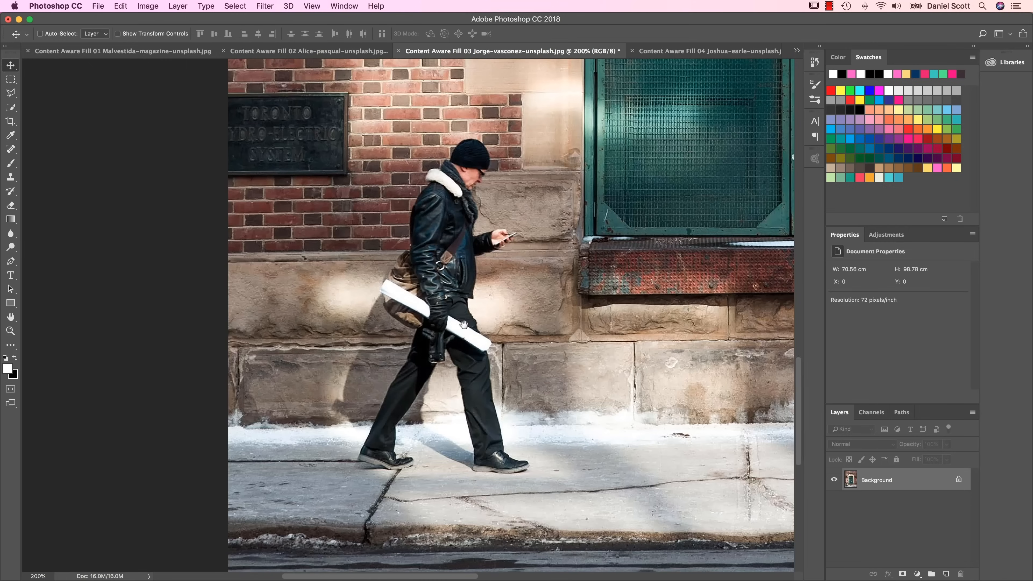
pyautogui.click(11, 92)
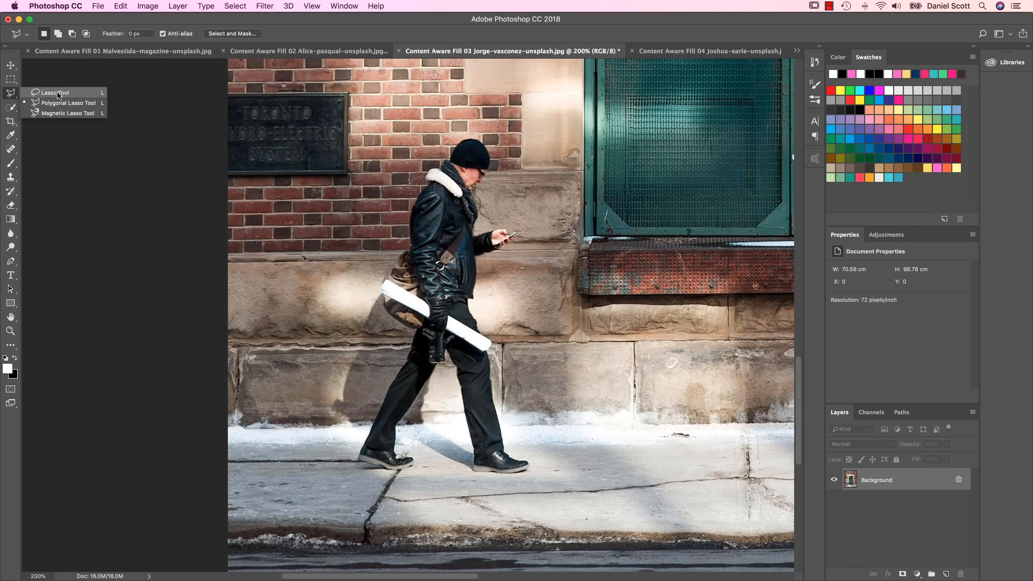
pyautogui.click(55, 92)
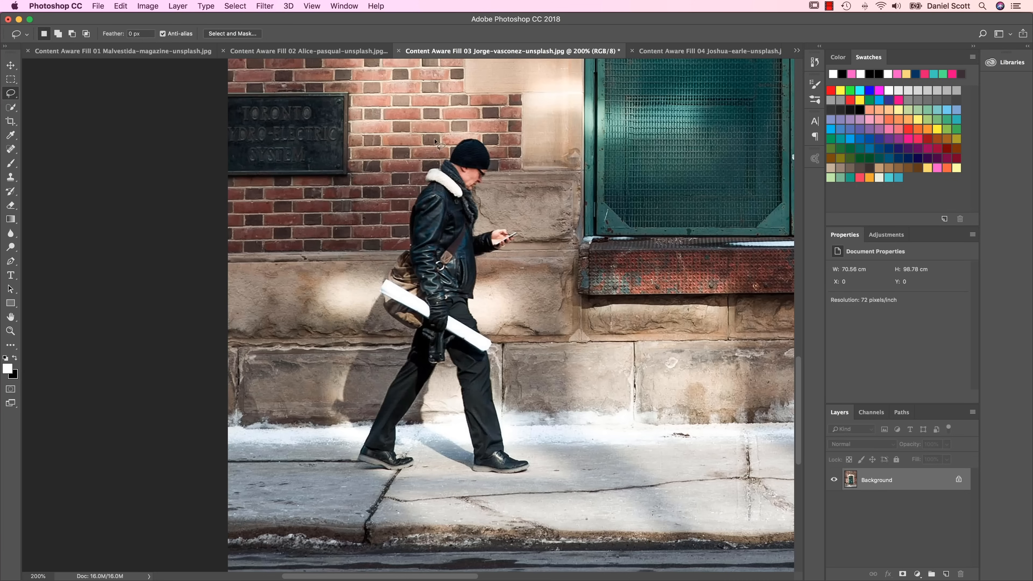
pyautogui.moveTo(438, 142); pyautogui.dragTo(396, 491)
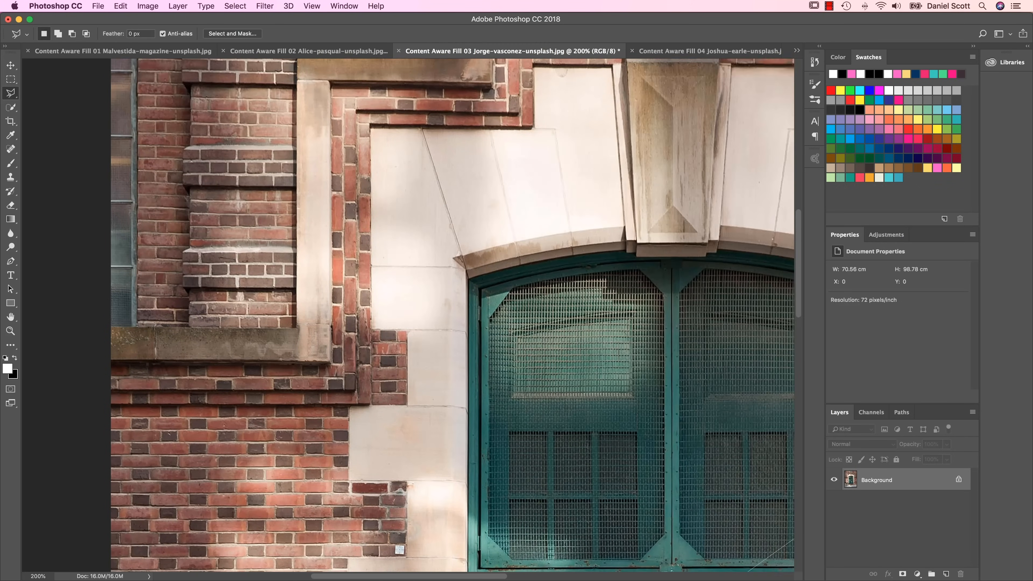
pyautogui.scroll(-3)
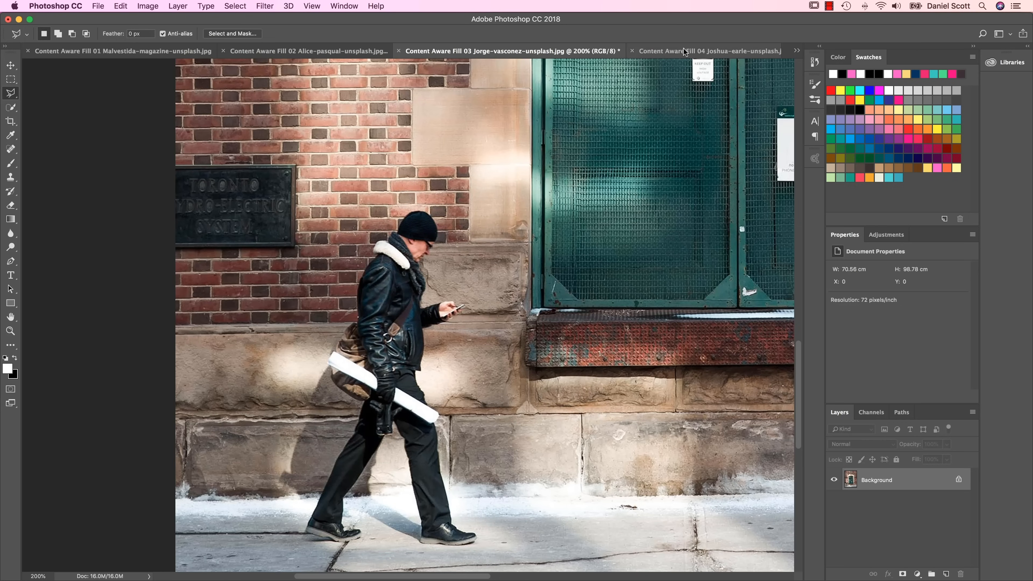
# Switch to the fourth document tab showing the Colosseum photo with a man by the wall.
pyautogui.click(710, 51)
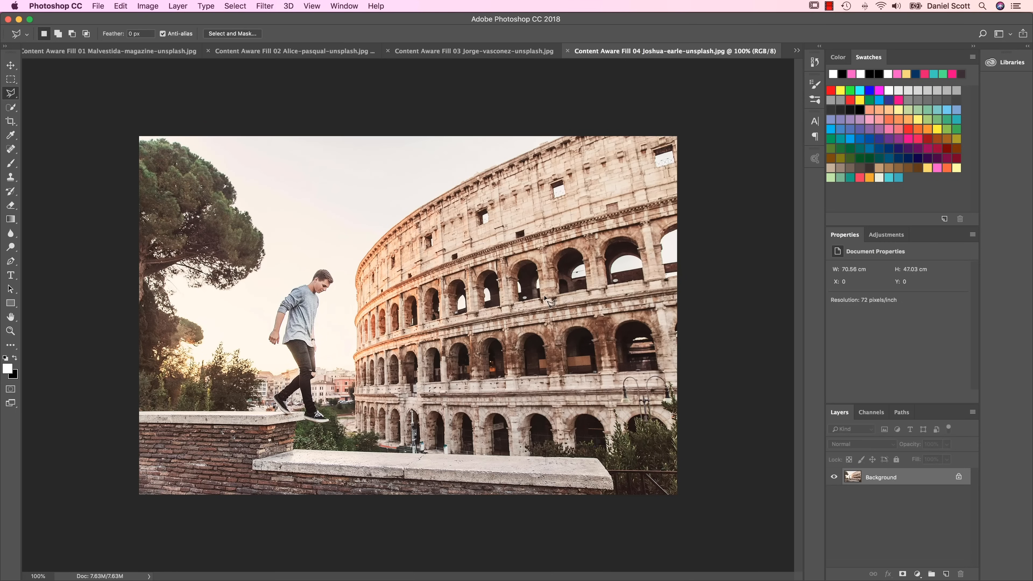
pyautogui.moveTo(549, 303)
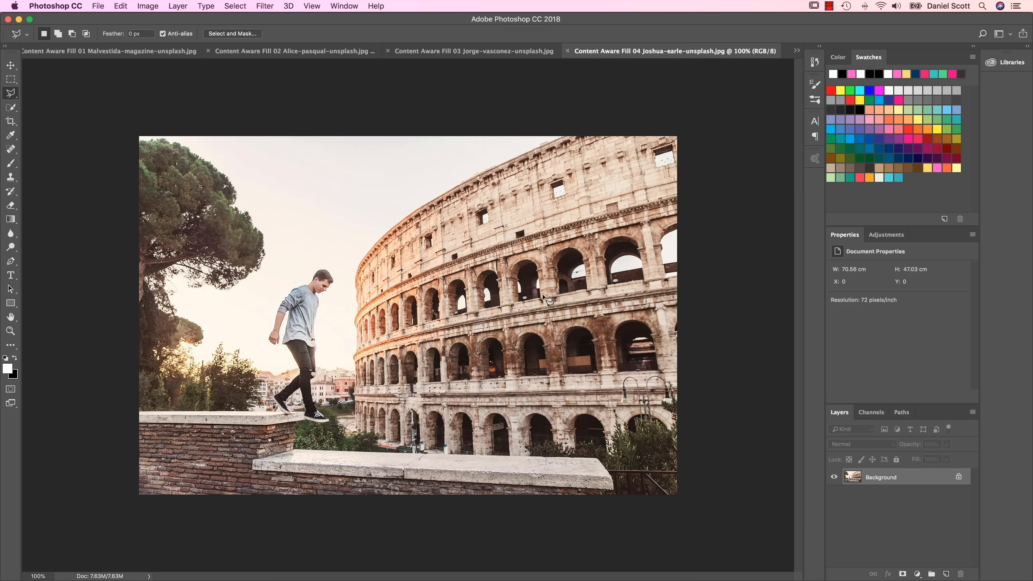